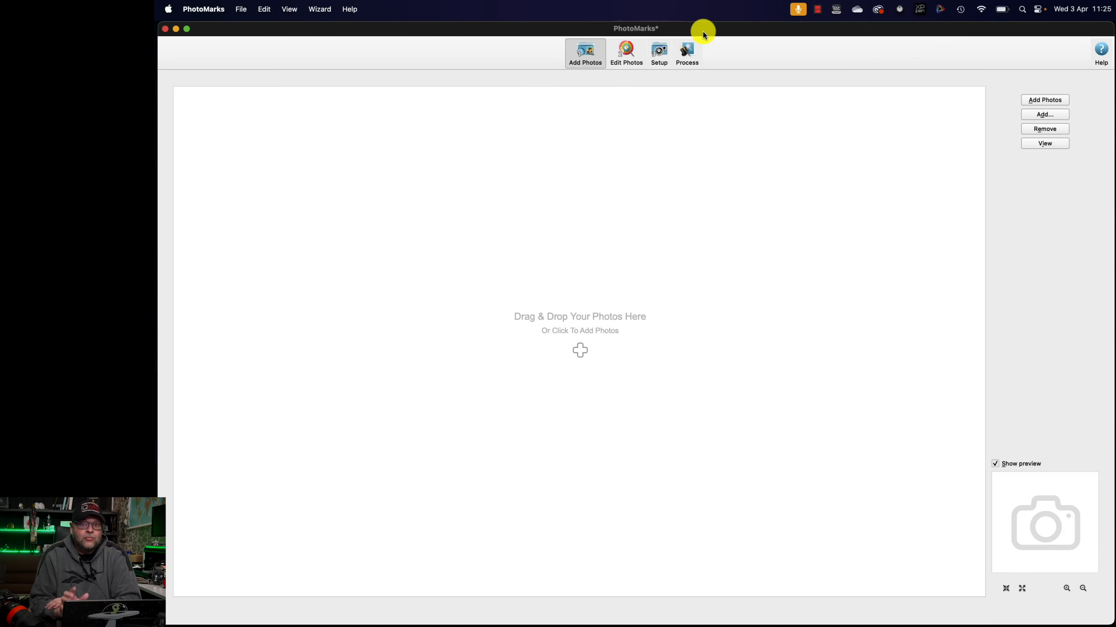
pyautogui.moveTo(627, 184)
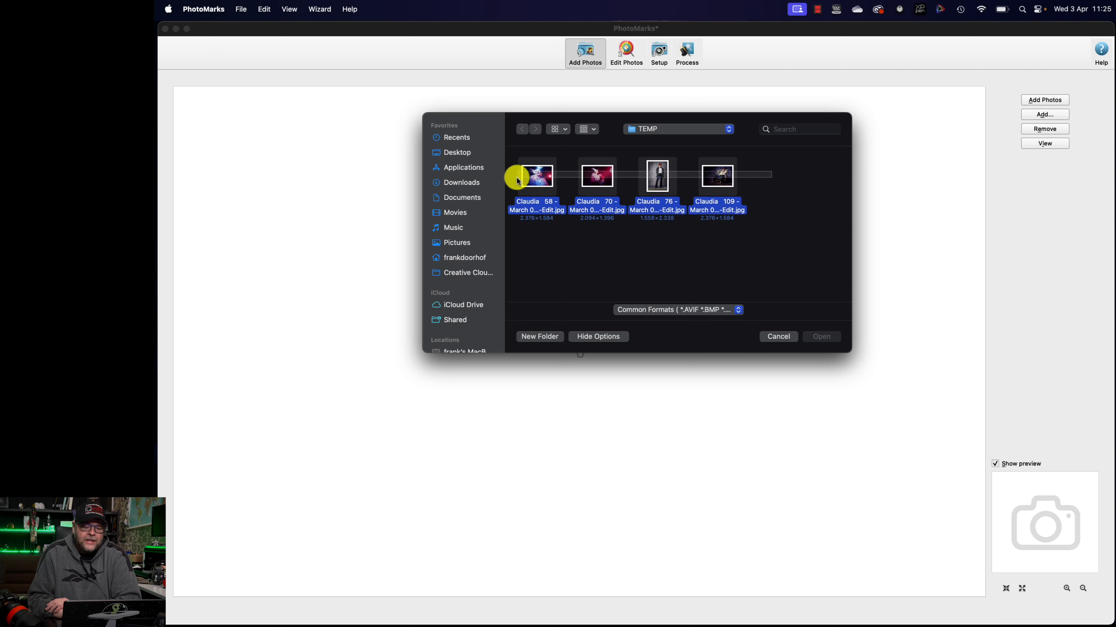
# Step: Load the four selected TEMP-folder photos into the batch
pyautogui.click(822, 337)
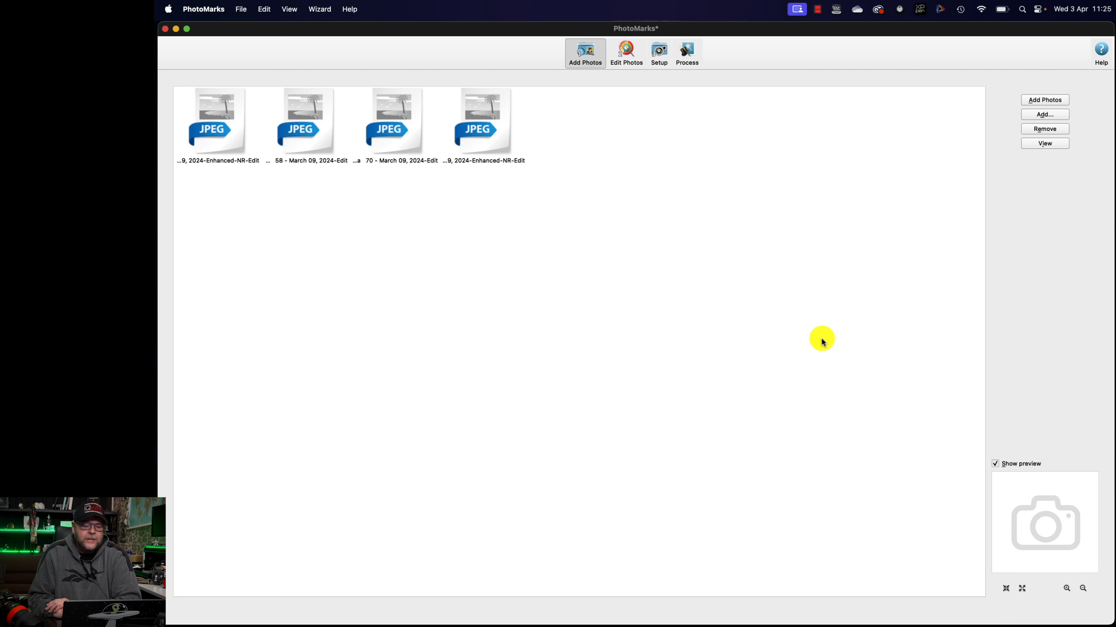
pyautogui.moveTo(636, 254)
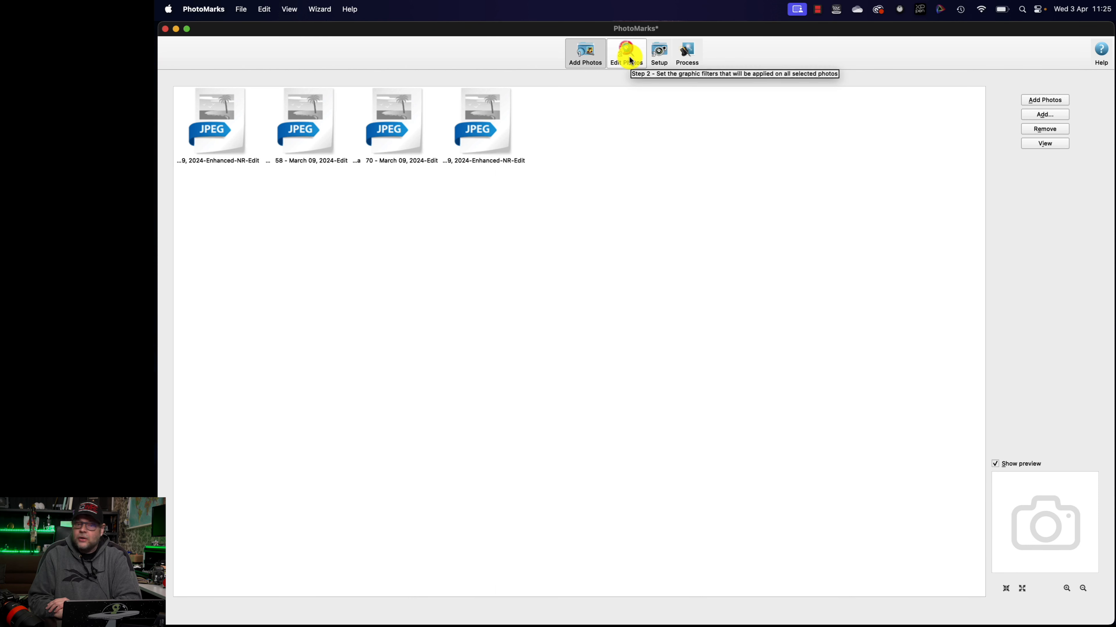
# Step: Go to Edit Photos and browse the Marks and Decorate filter categories
pyautogui.click(626, 52)
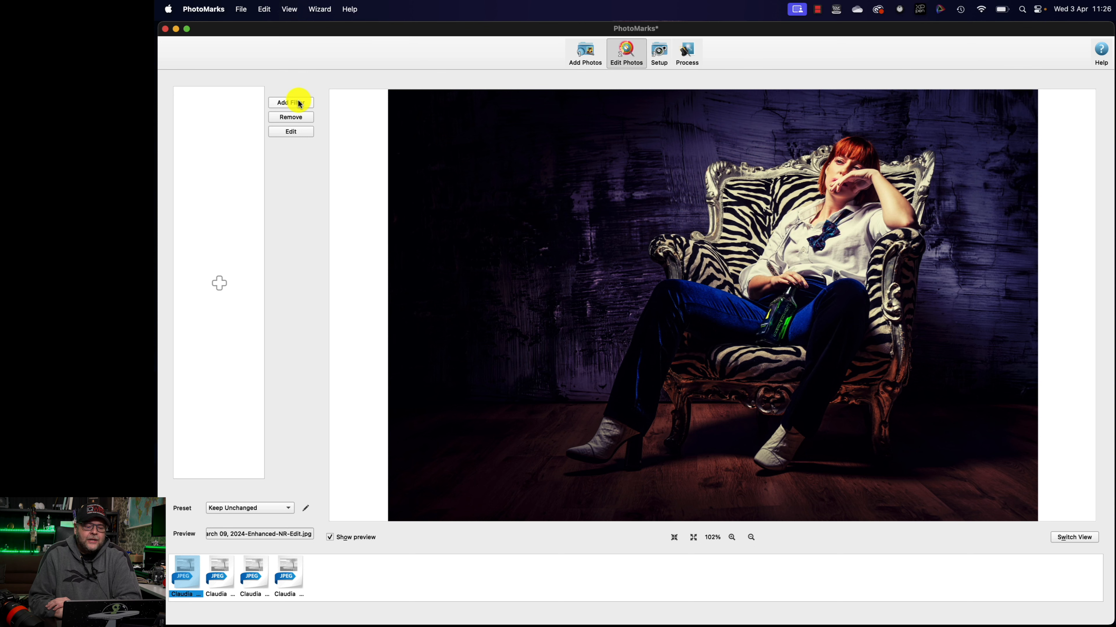
pyautogui.click(290, 103)
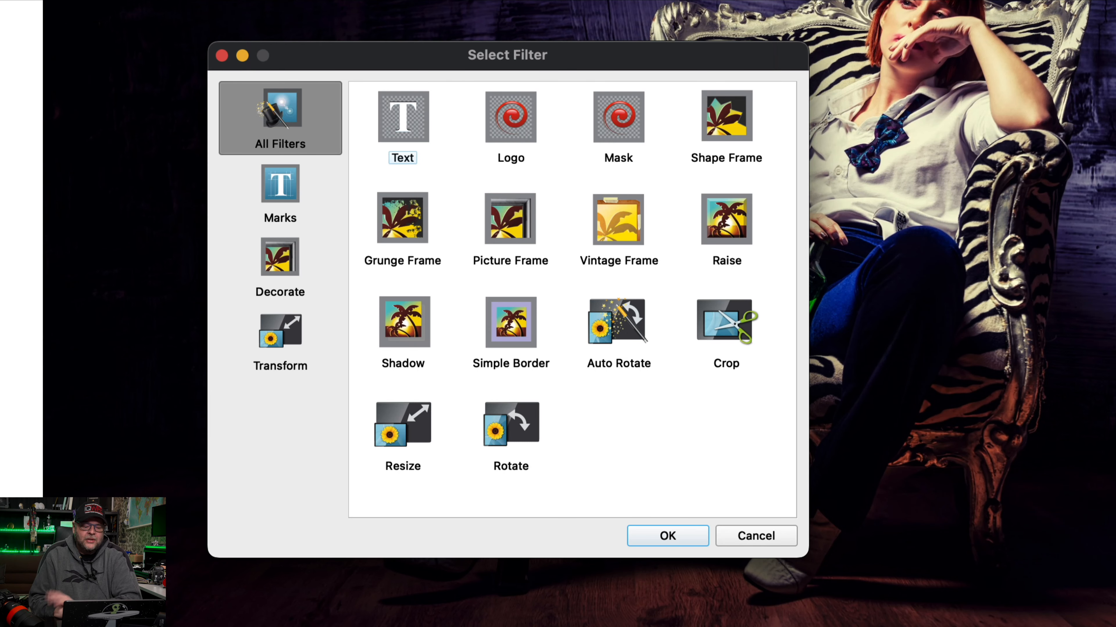
pyautogui.click(280, 186)
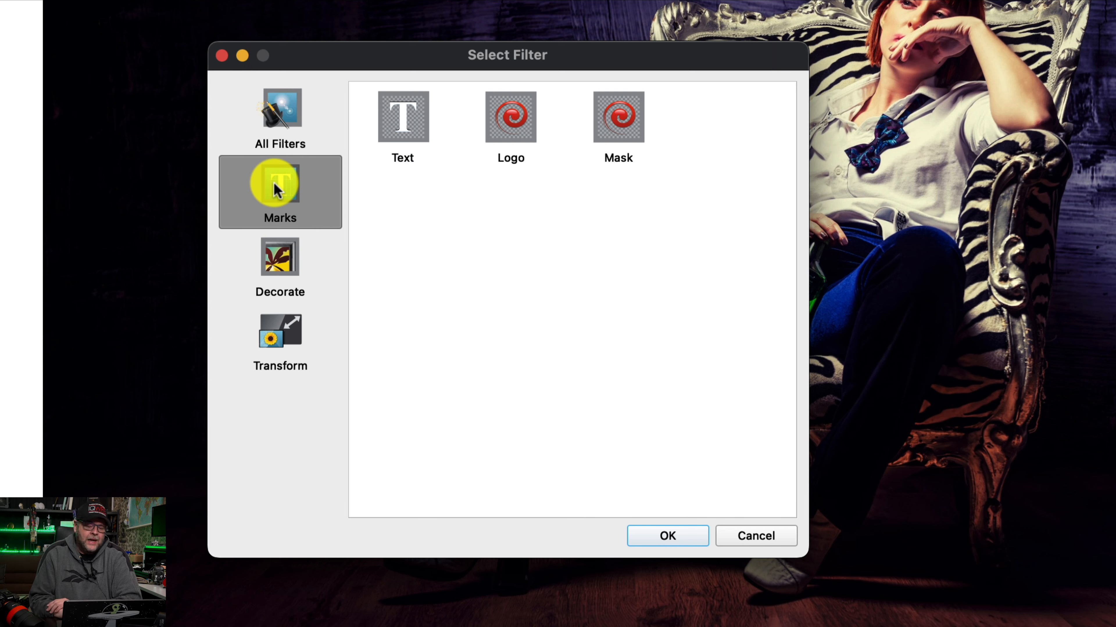
pyautogui.click(280, 262)
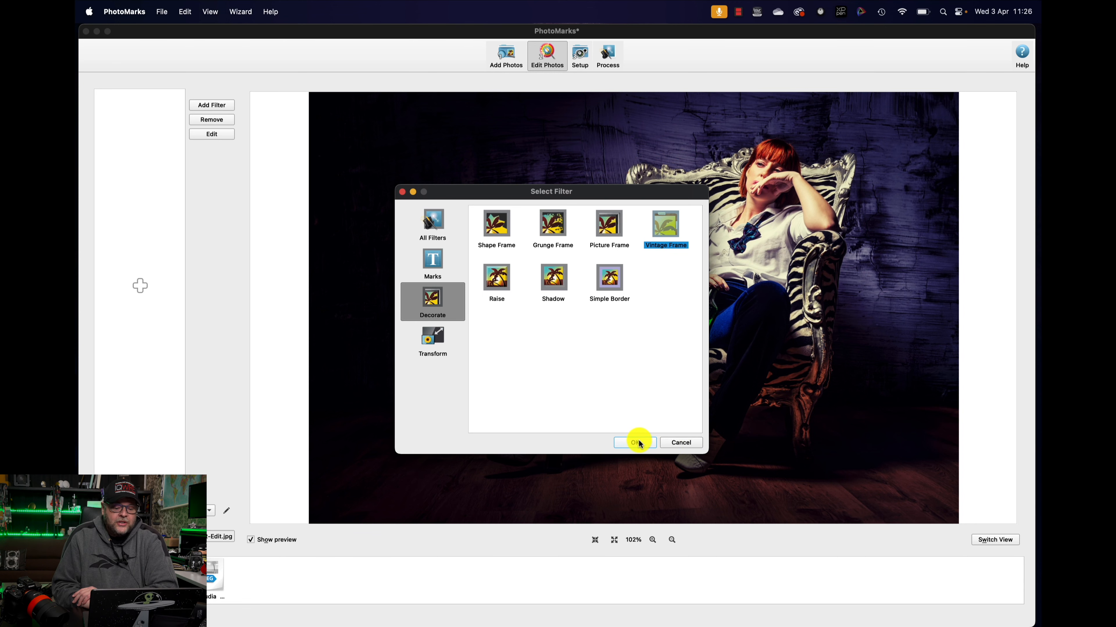
# Step: Add the Vintage Frame with a black background and Style 8, comparing against the original
pyautogui.click(635, 442)
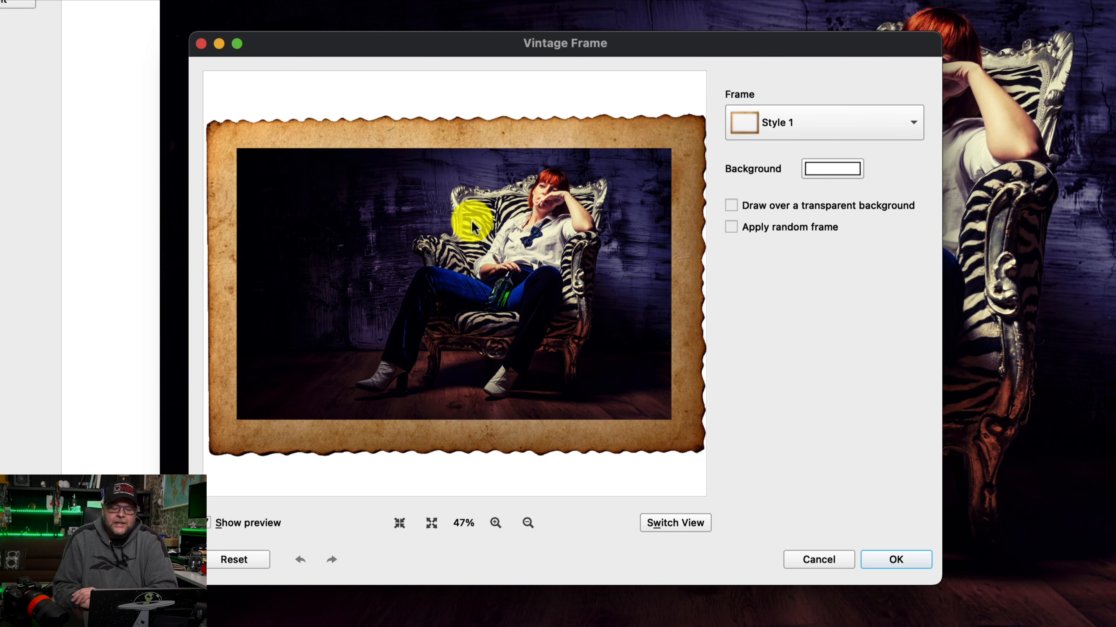
pyautogui.click(832, 169)
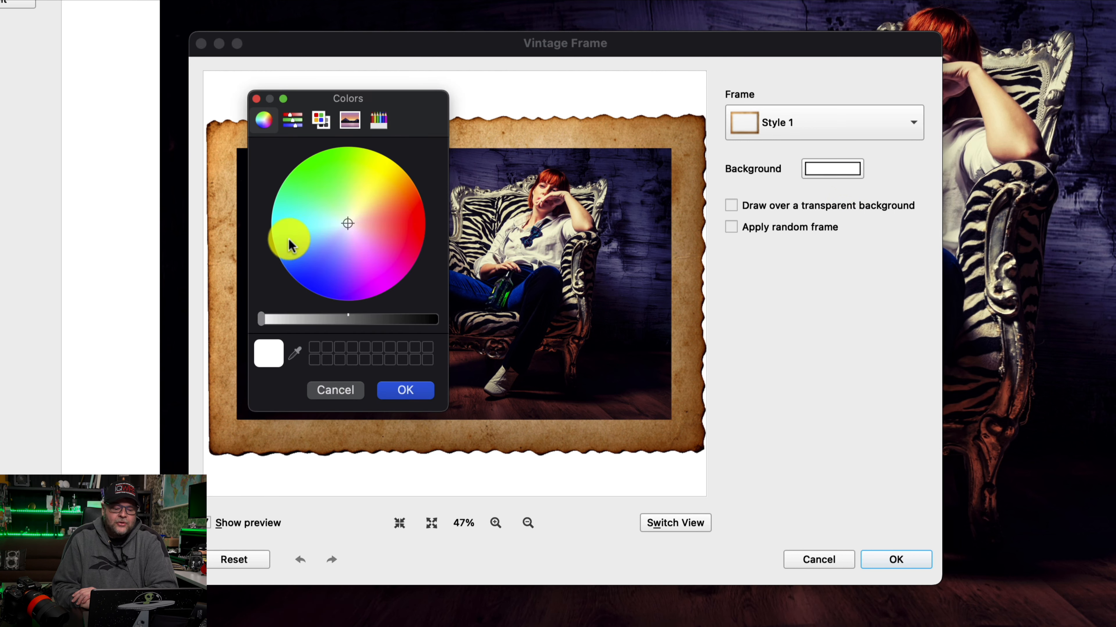
pyautogui.moveTo(348, 316); pyautogui.dragTo(427, 321)
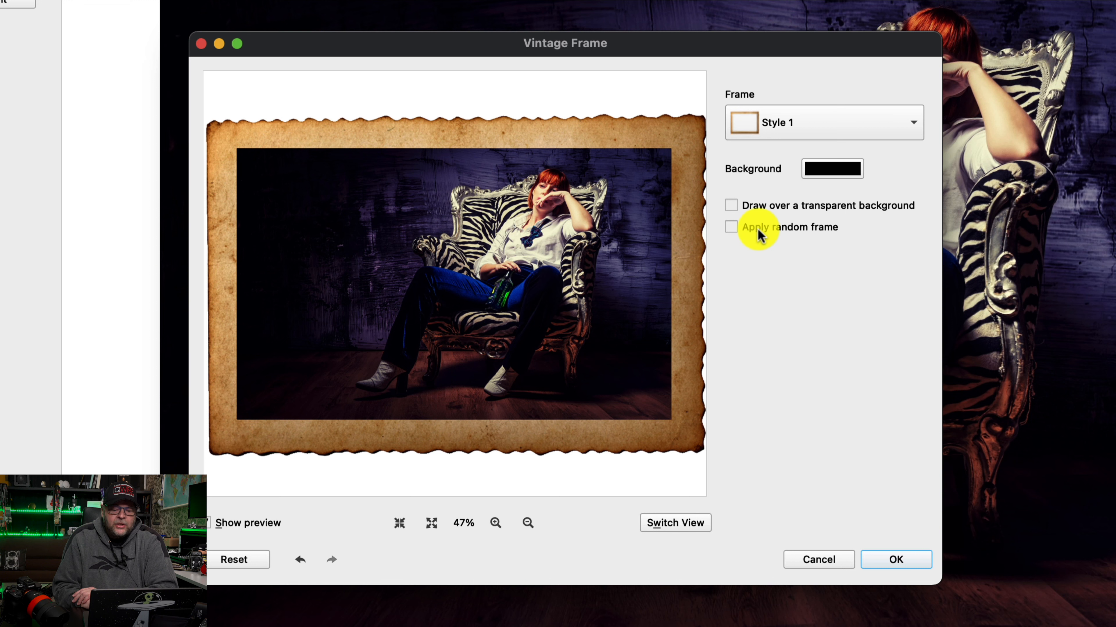
pyautogui.click(823, 122)
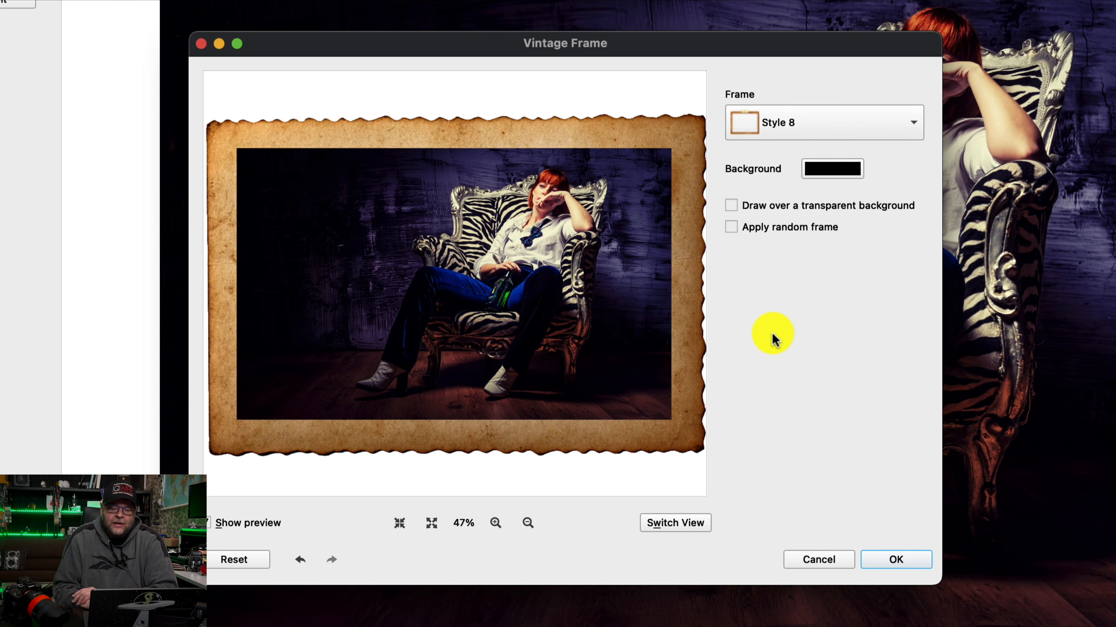
pyautogui.moveTo(831, 236)
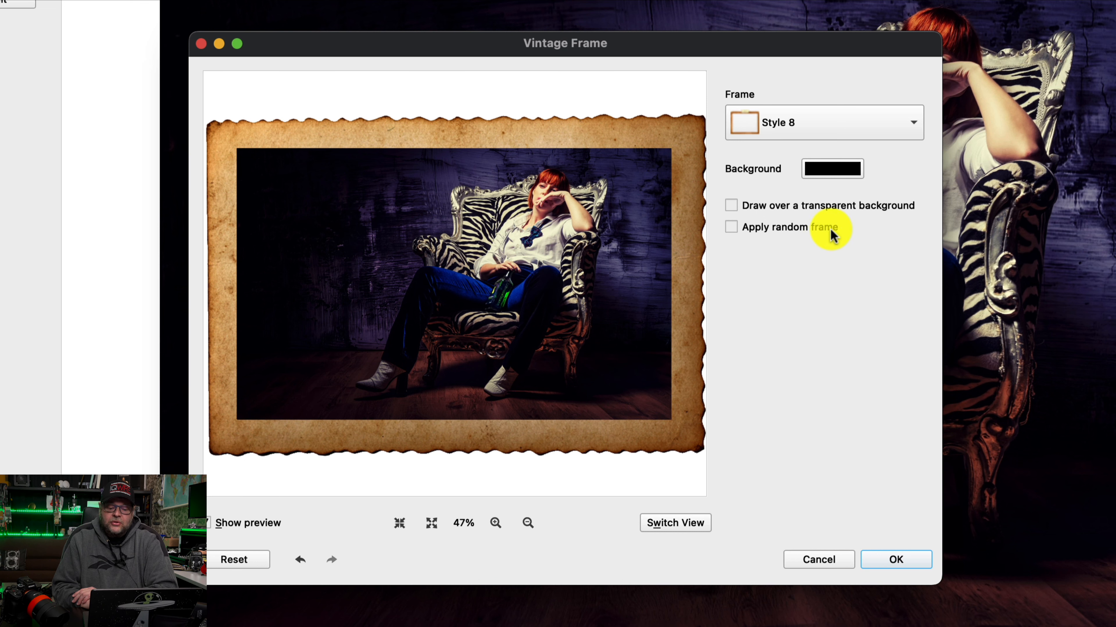
pyautogui.moveTo(799, 284)
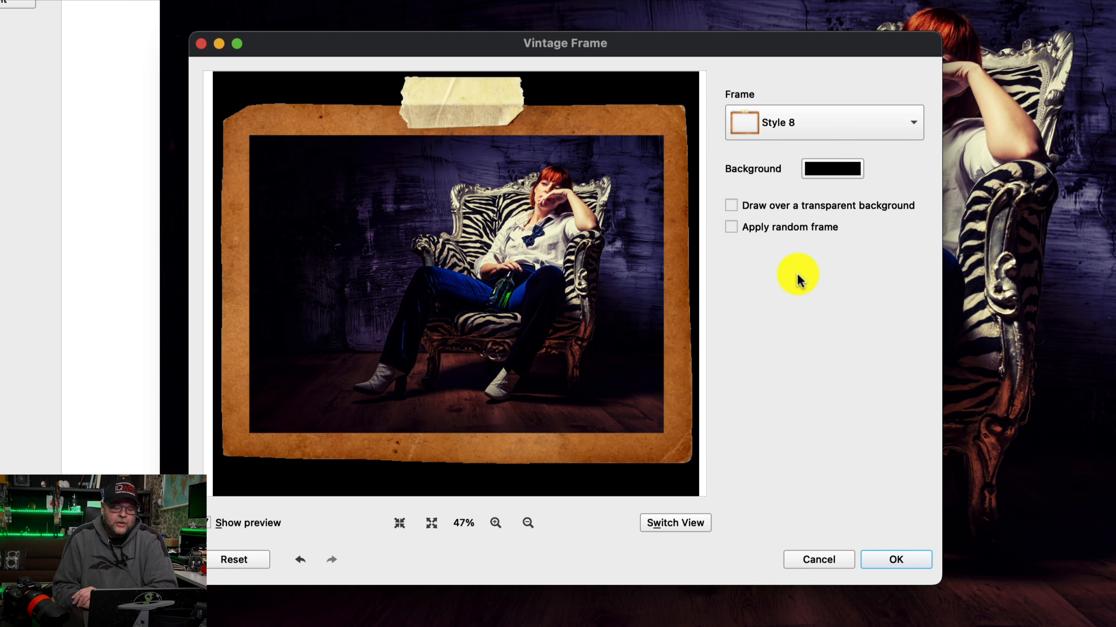
pyautogui.moveTo(762, 398)
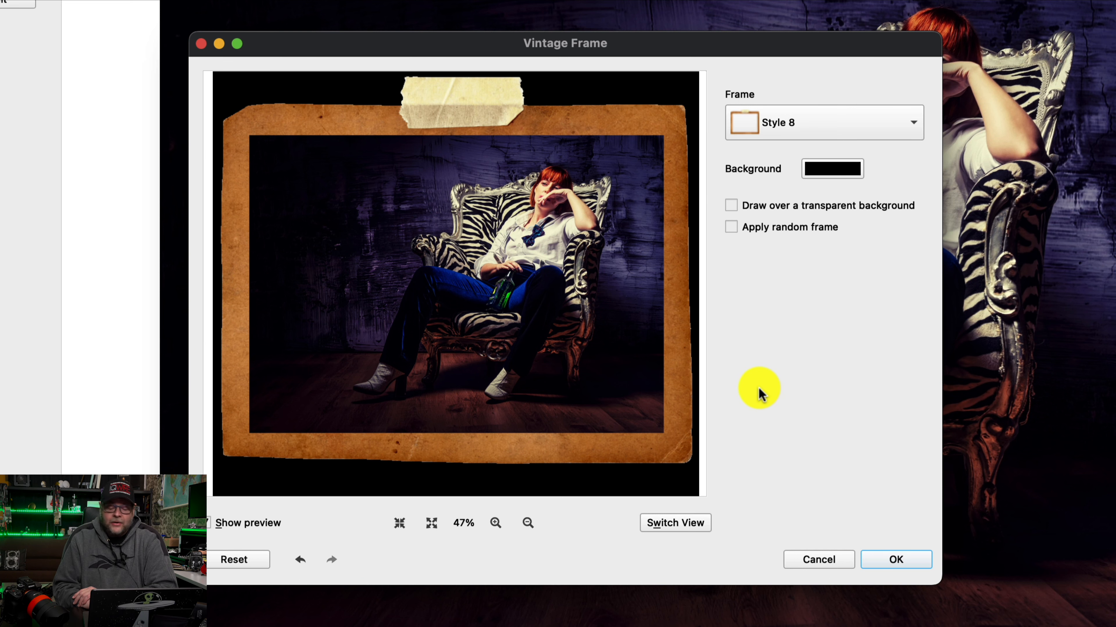
pyautogui.click(675, 523)
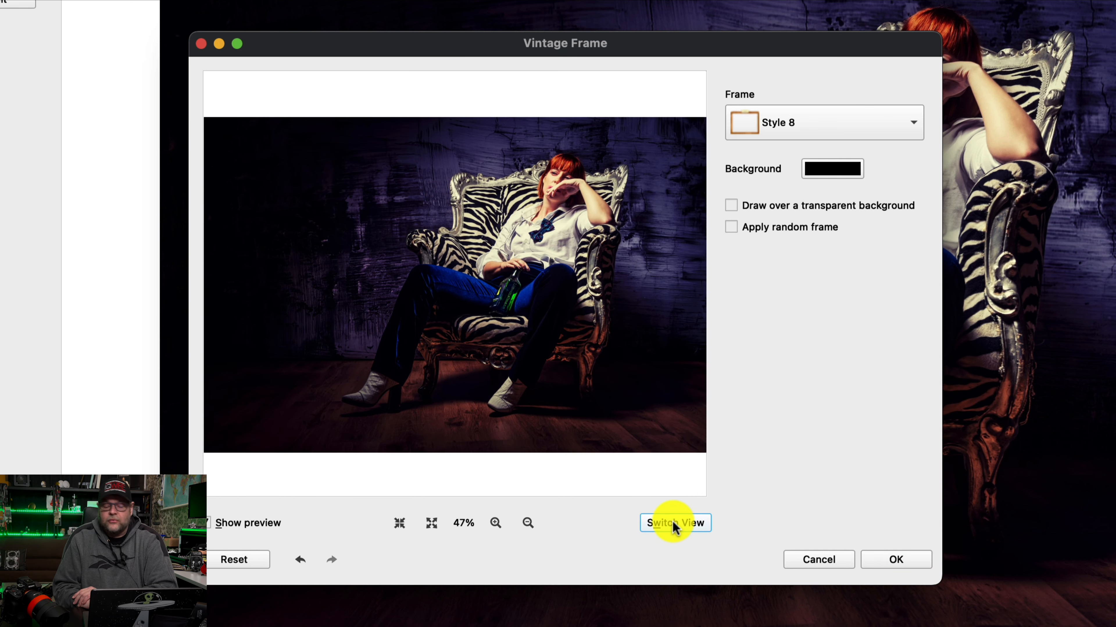
pyautogui.click(676, 523)
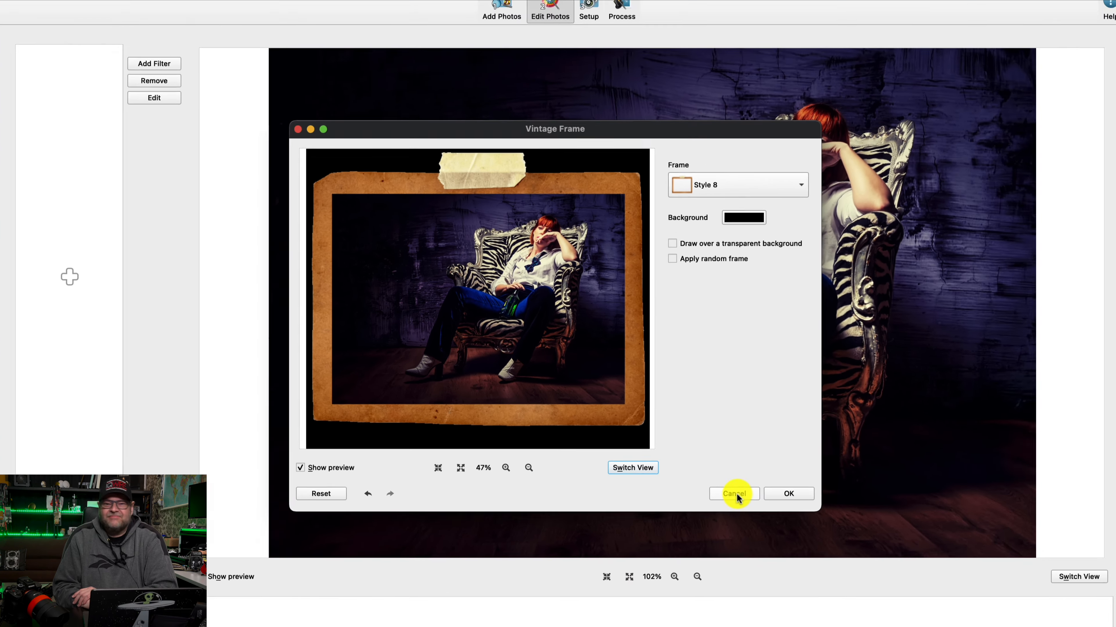
# Step: Discard the vintage frame and add the Raise decoration filter instead
pyautogui.click(734, 494)
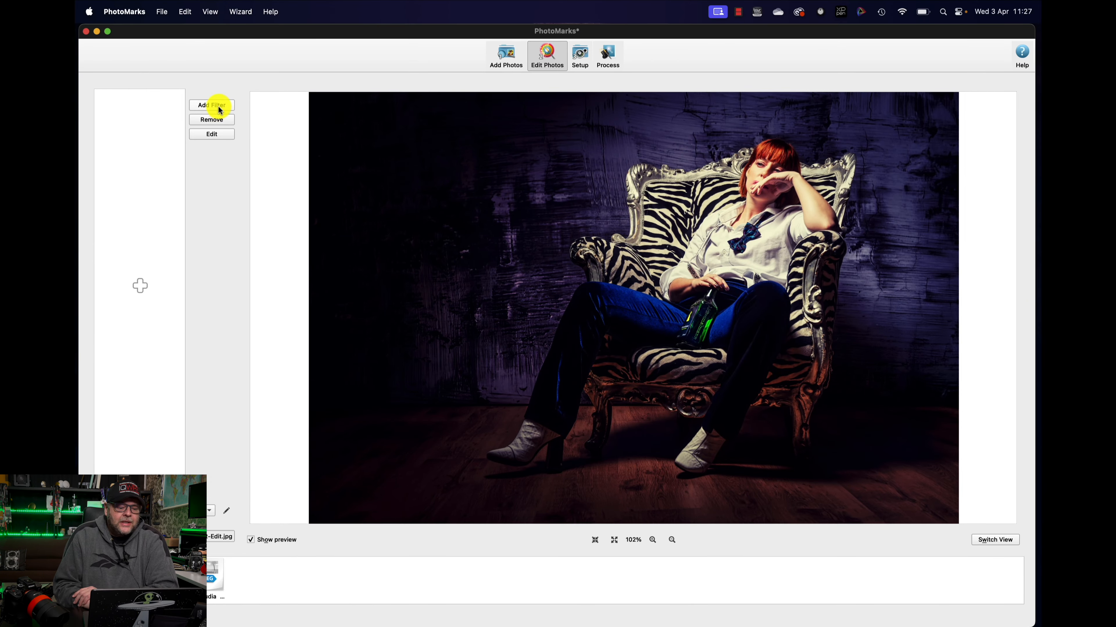
pyautogui.click(211, 105)
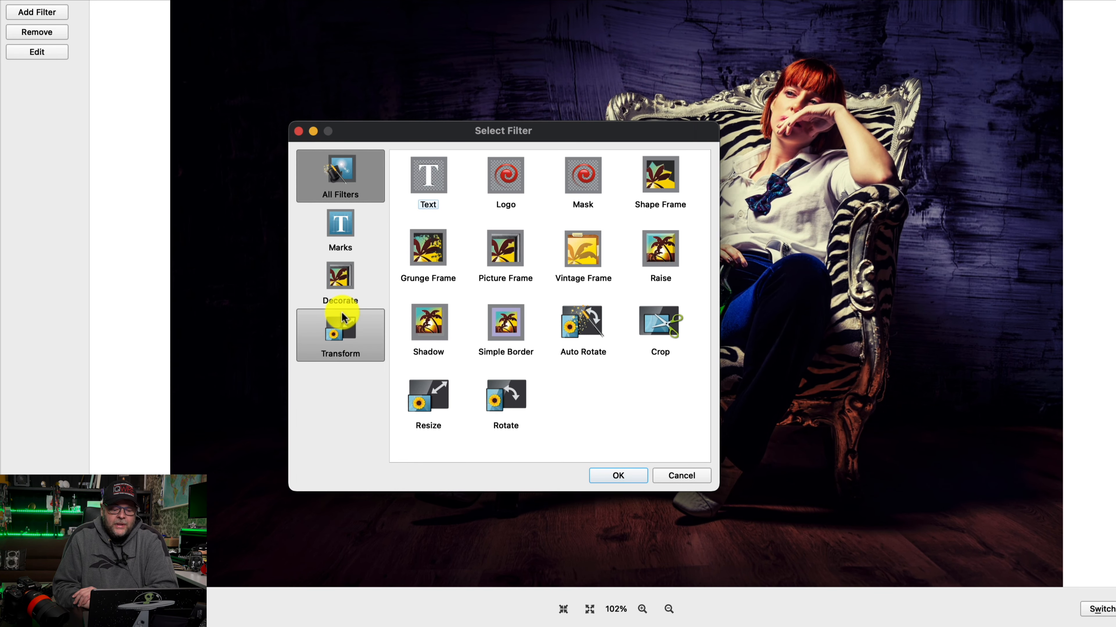
pyautogui.click(341, 281)
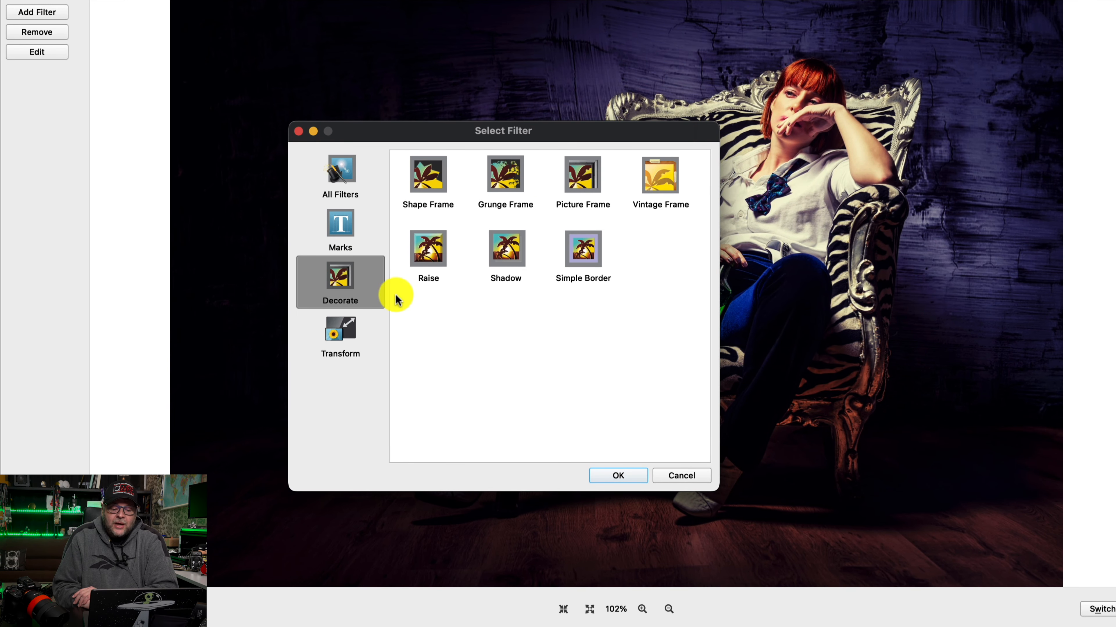
pyautogui.click(428, 249)
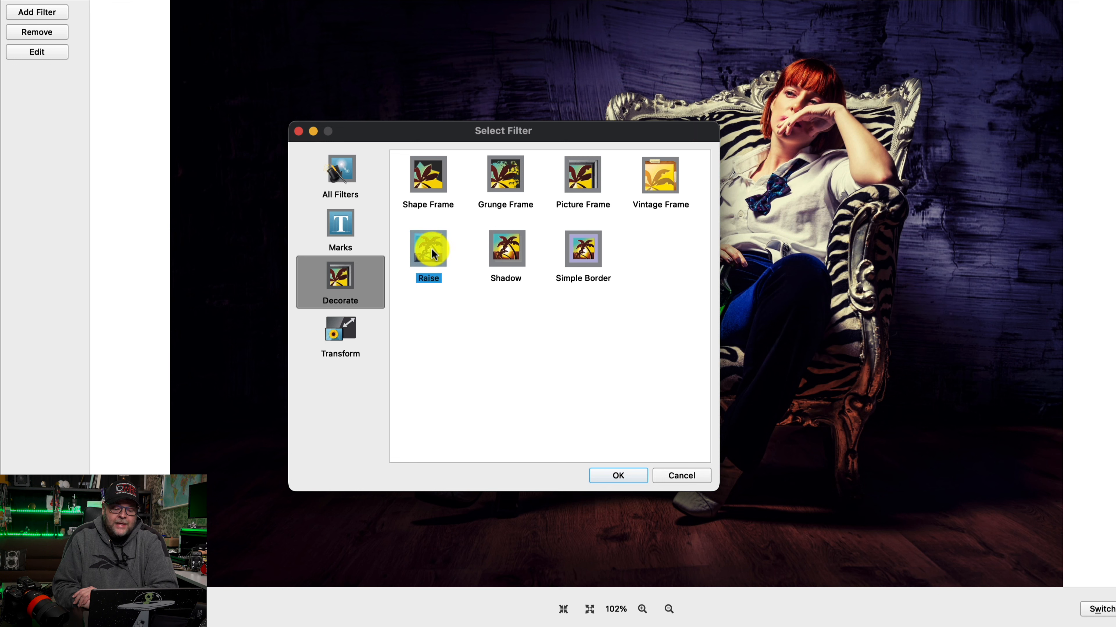
pyautogui.click(618, 476)
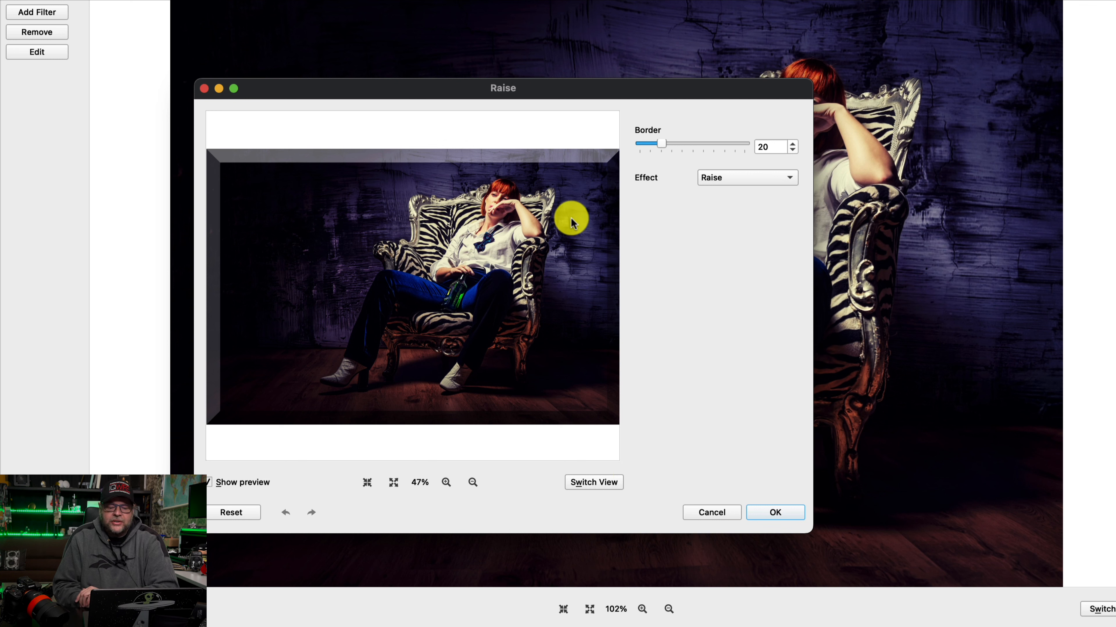
# Step: Set the Raise border width to 66 with the Lower effect
pyautogui.moveTo(662, 143); pyautogui.dragTo(703, 143)
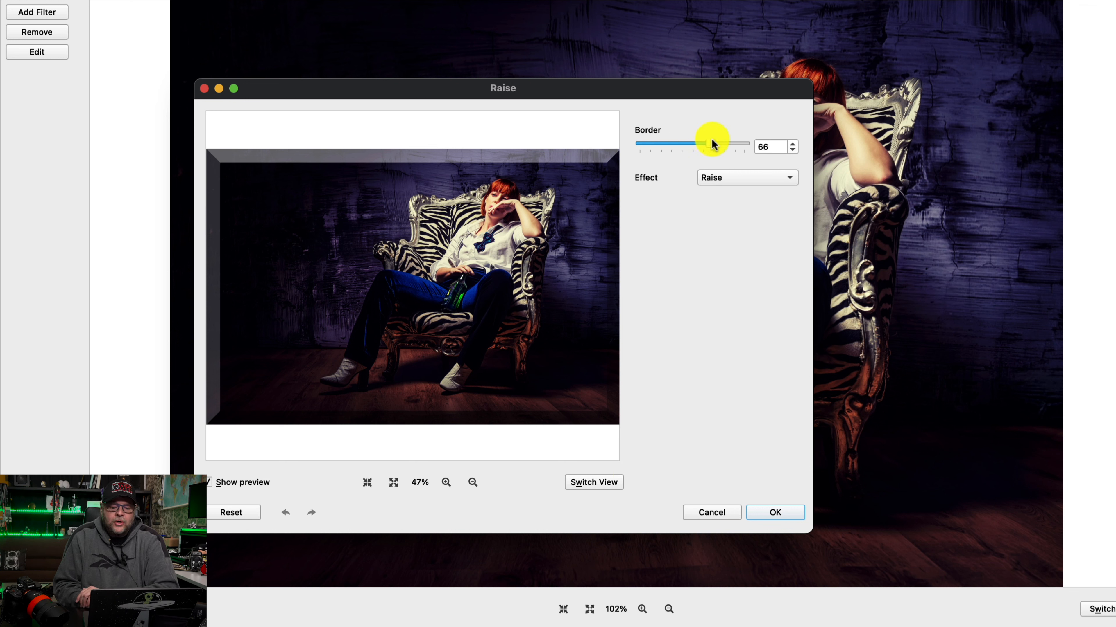
pyautogui.click(747, 178)
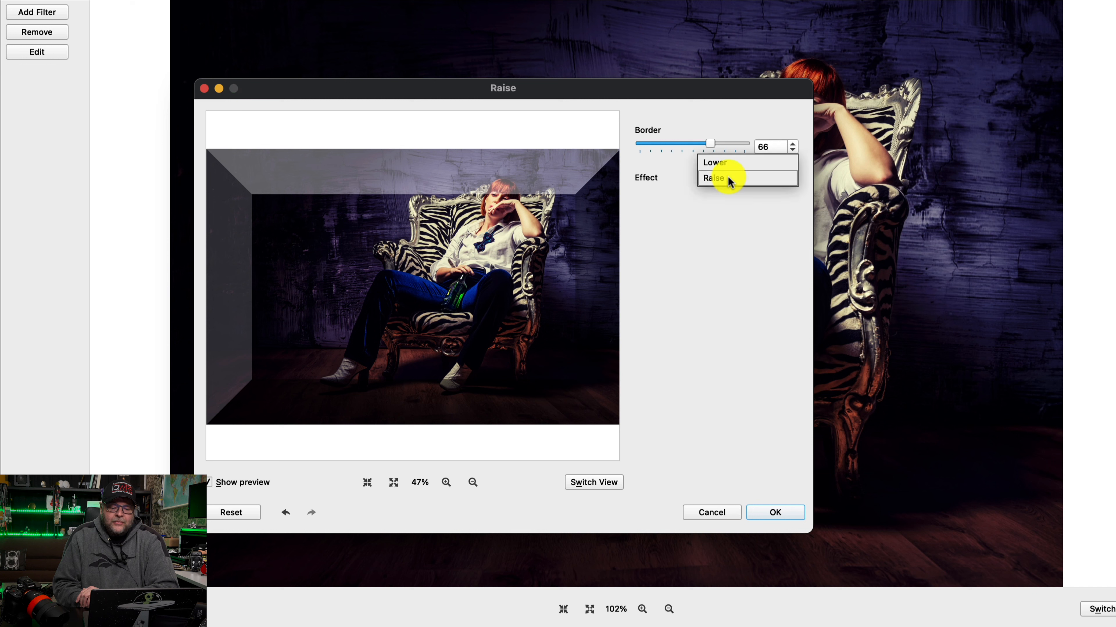
pyautogui.click(715, 163)
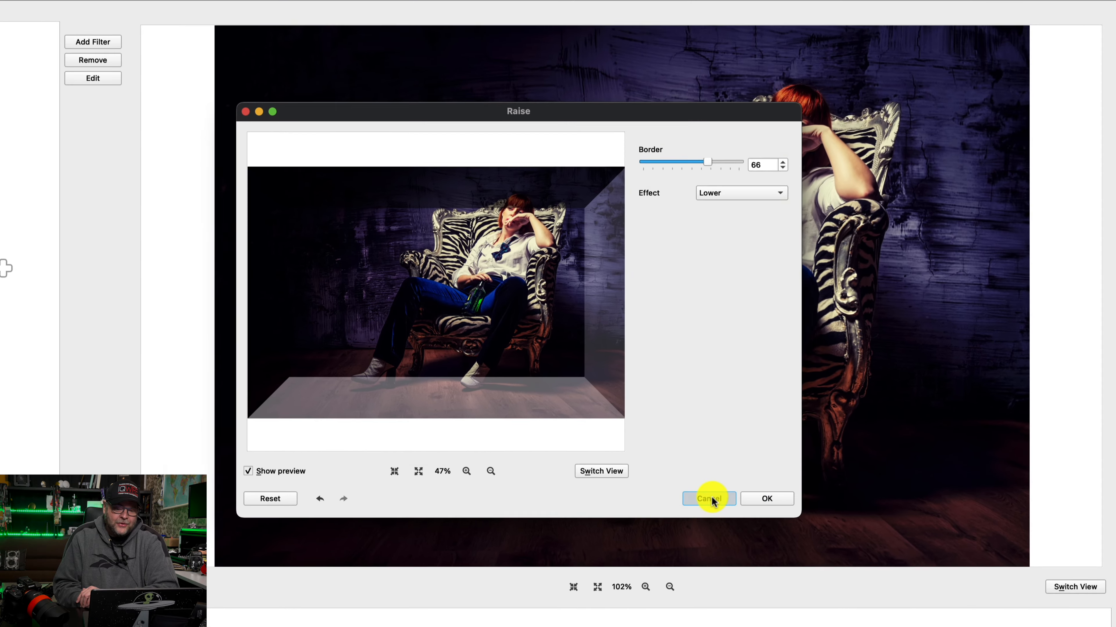
# Step: Discard Raise and try the Resize filter in pixels with Fixed Width
pyautogui.click(709, 499)
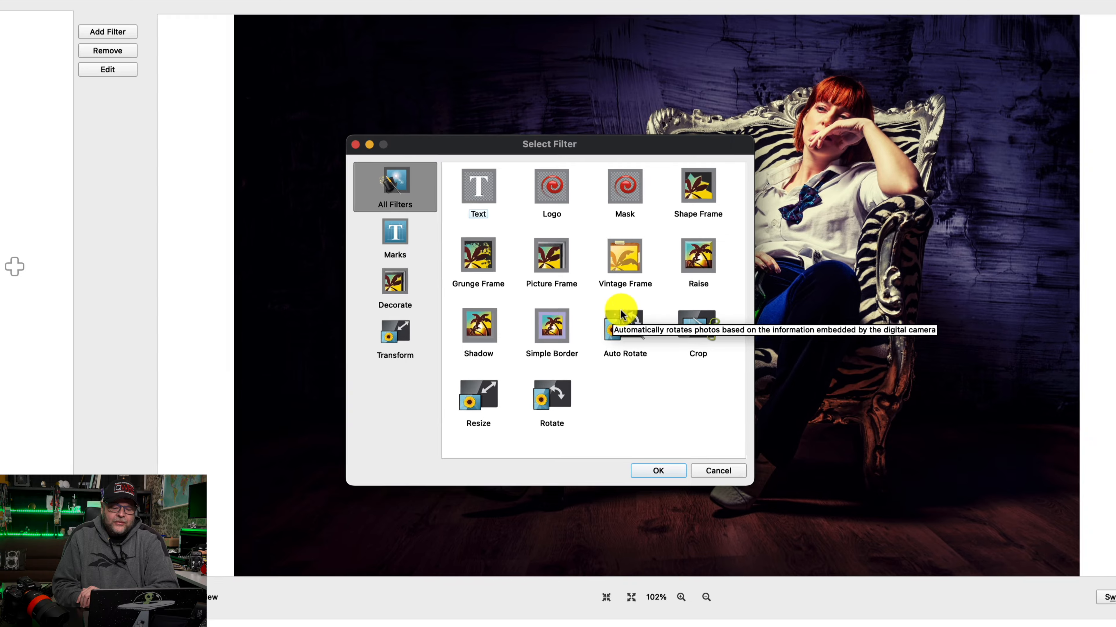
pyautogui.click(395, 332)
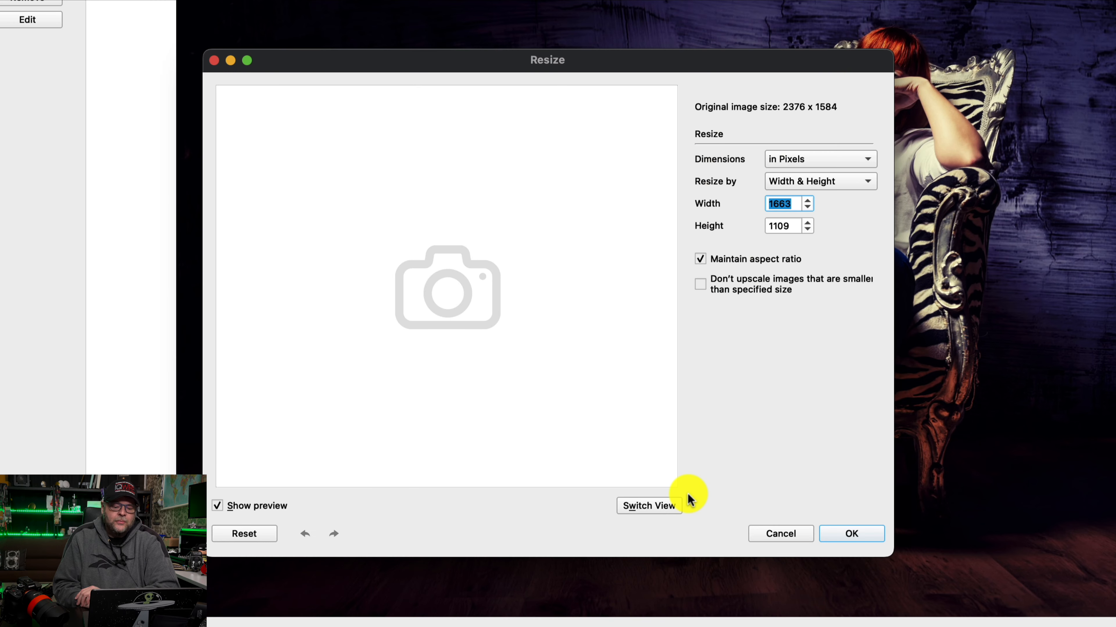
pyautogui.click(821, 159)
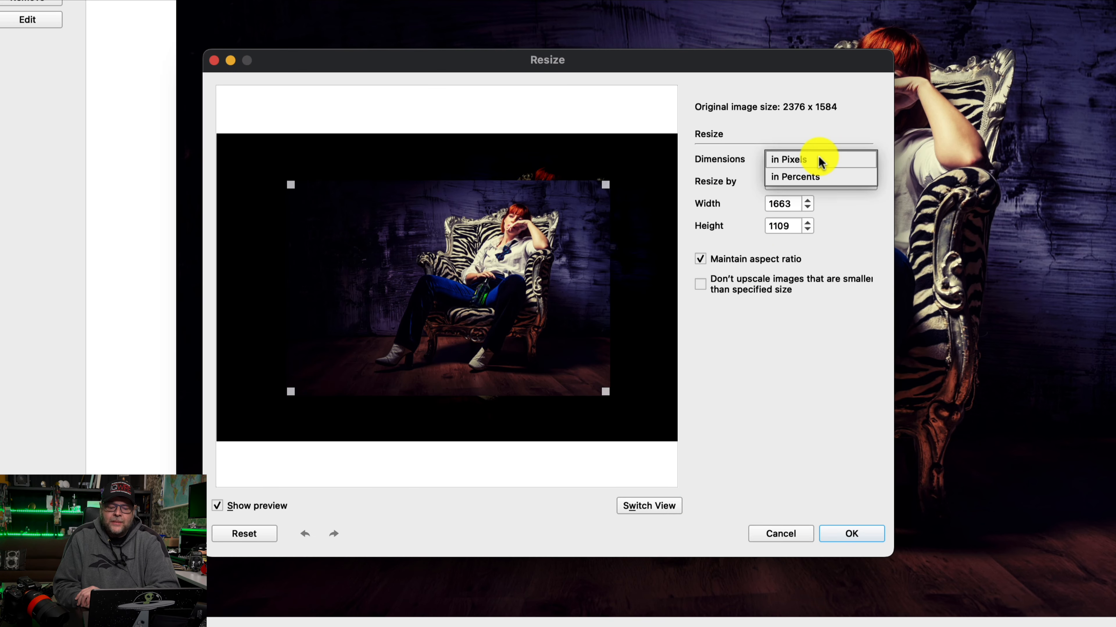
pyautogui.click(793, 159)
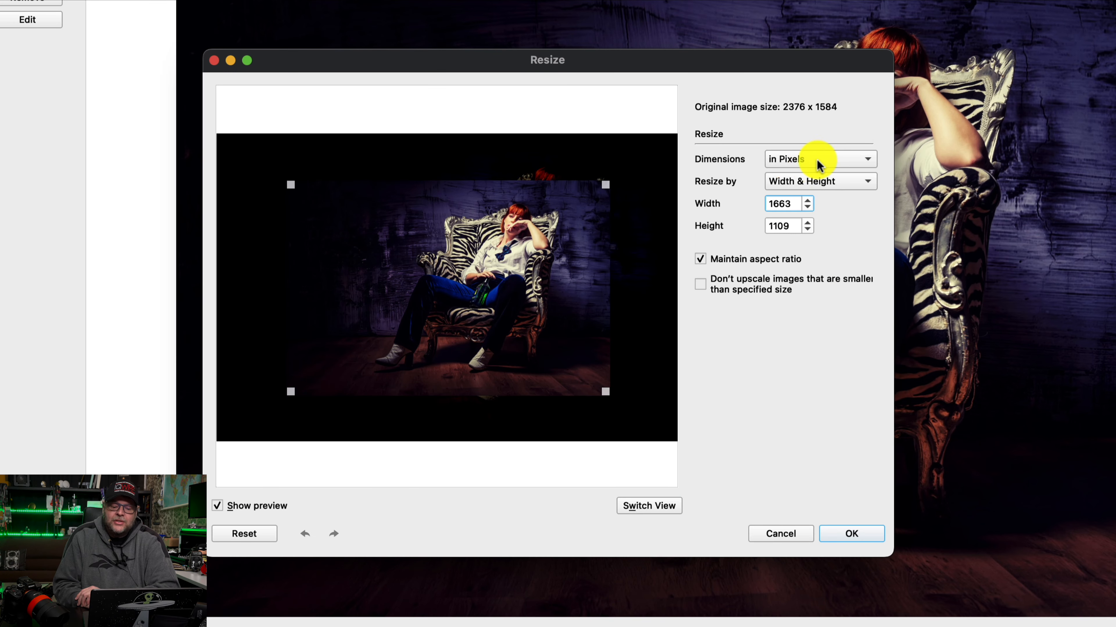
pyautogui.click(820, 181)
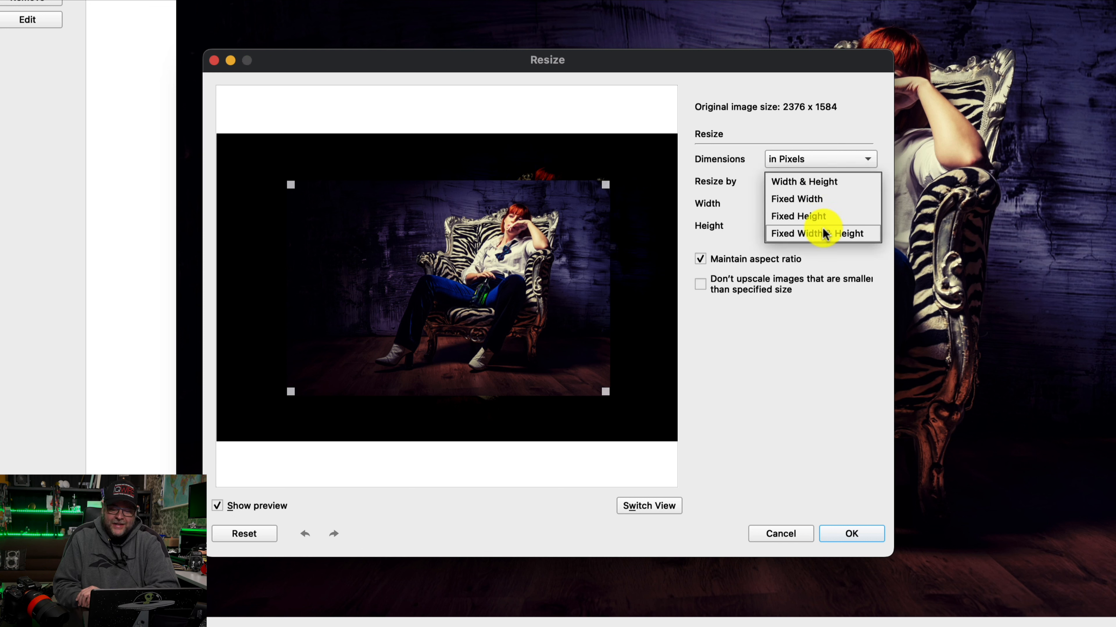
pyautogui.click(796, 199)
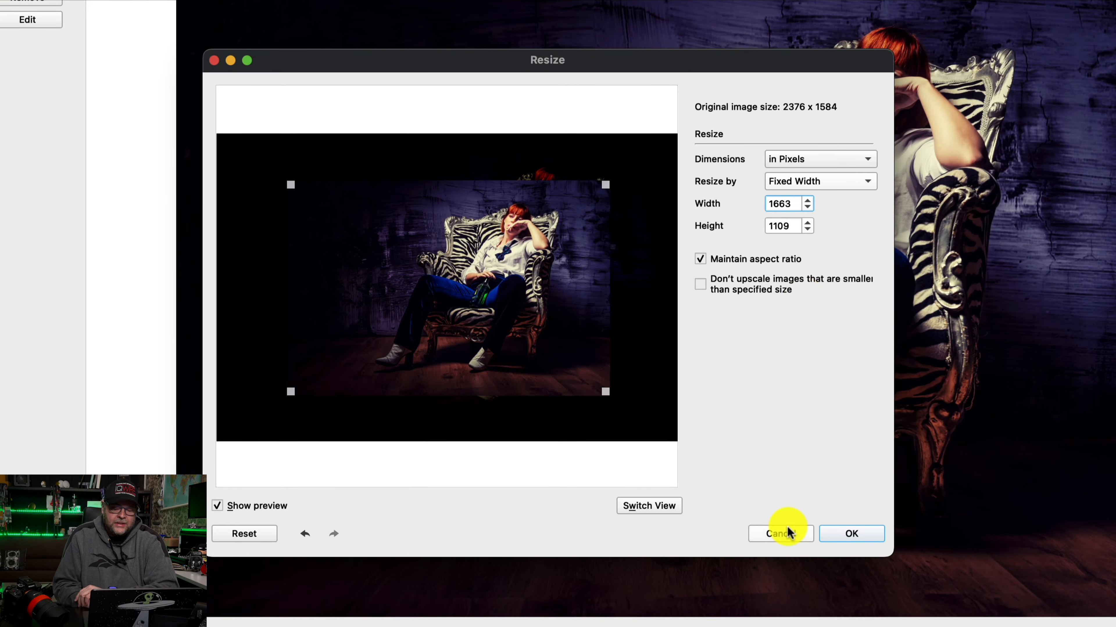
# Step: Cancel the Resize trial and return to the Add Filter list
pyautogui.click(780, 534)
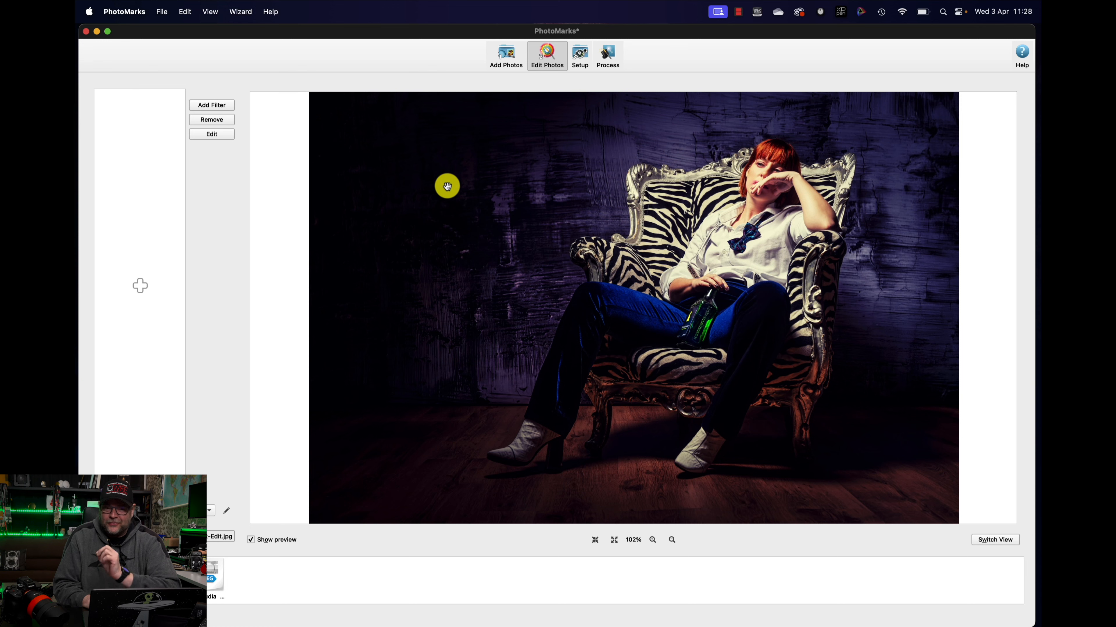
pyautogui.click(212, 106)
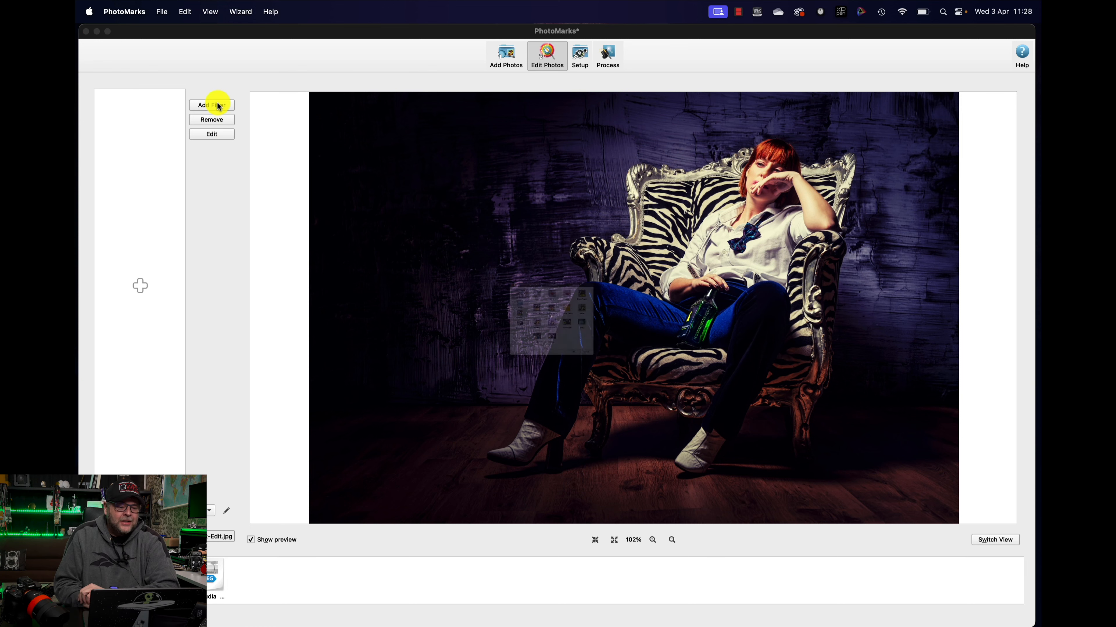
# Step: Add a Logo mark using the studiologo kleiner C1.psd file
pyautogui.click(211, 105)
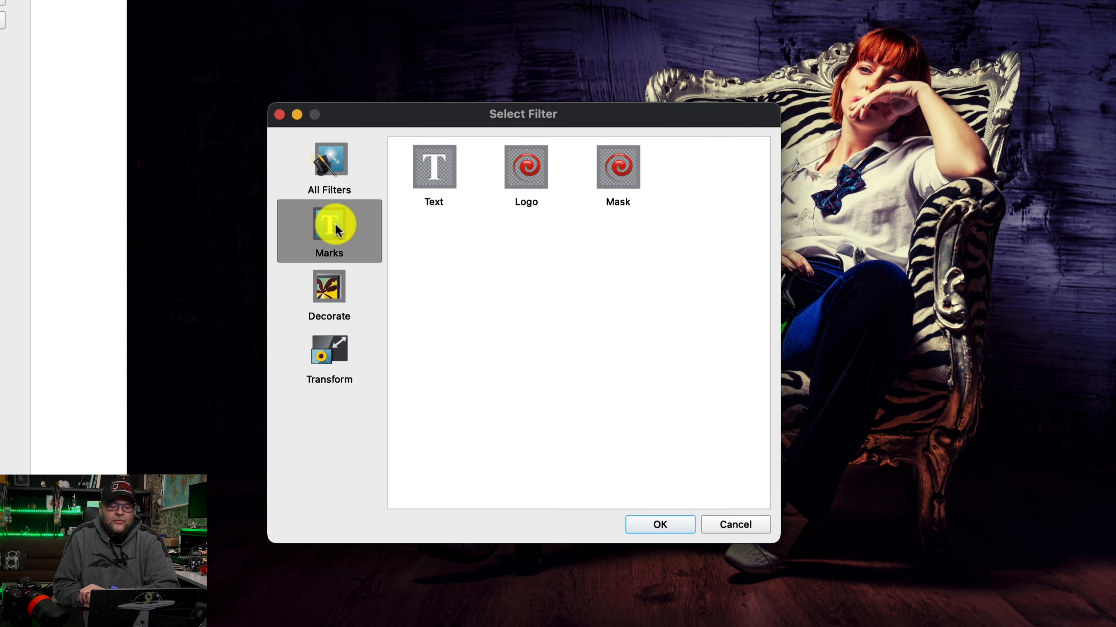
pyautogui.click(526, 168)
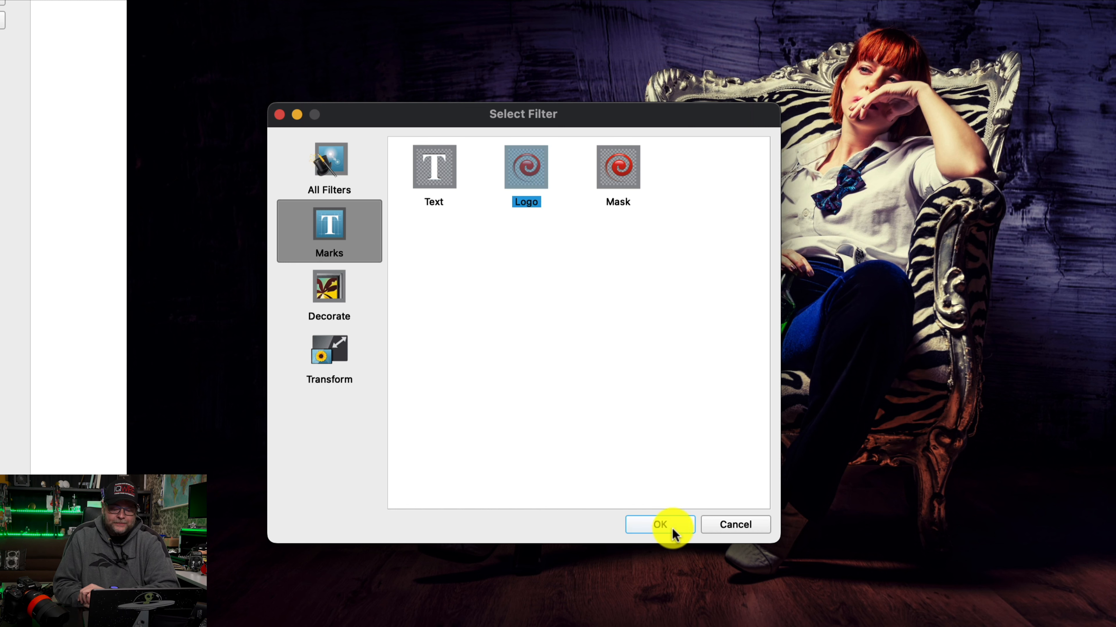
pyautogui.click(659, 525)
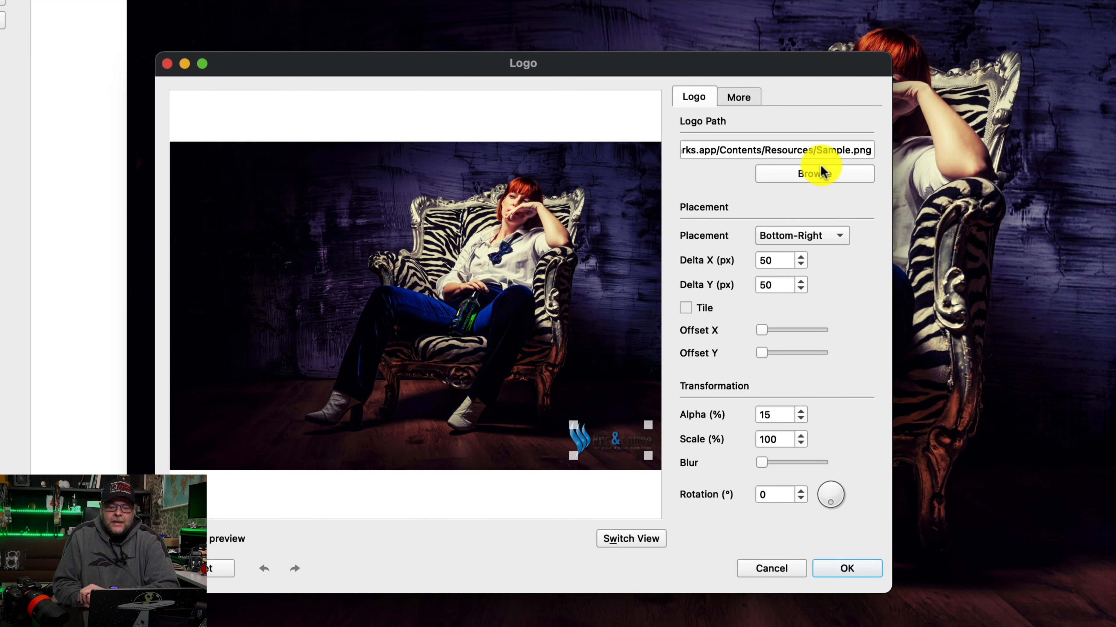
pyautogui.click(815, 173)
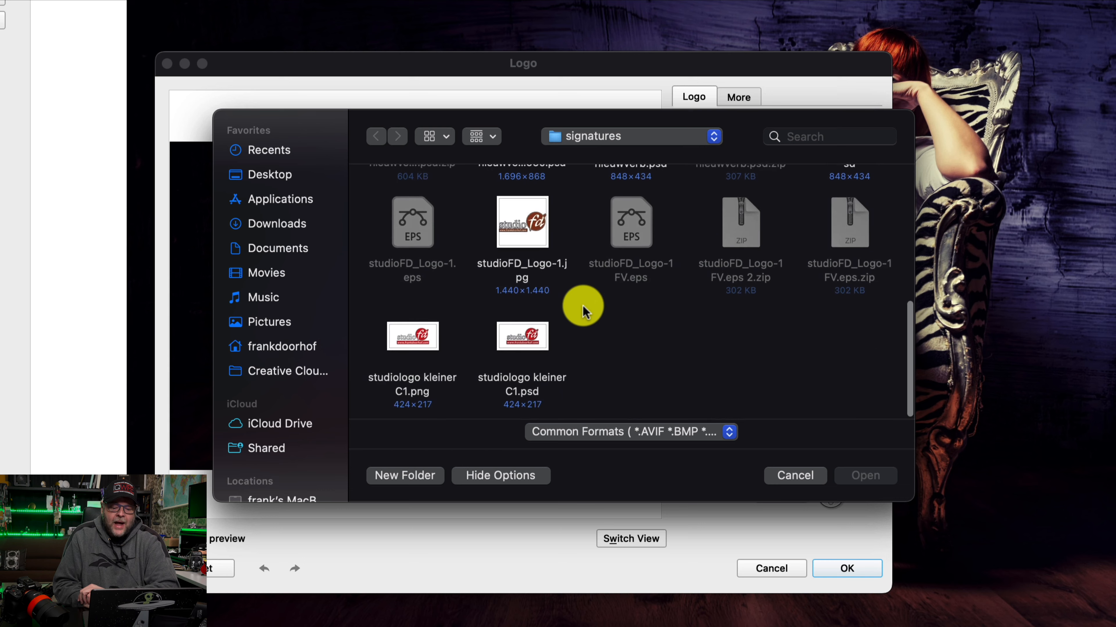
pyautogui.click(522, 338)
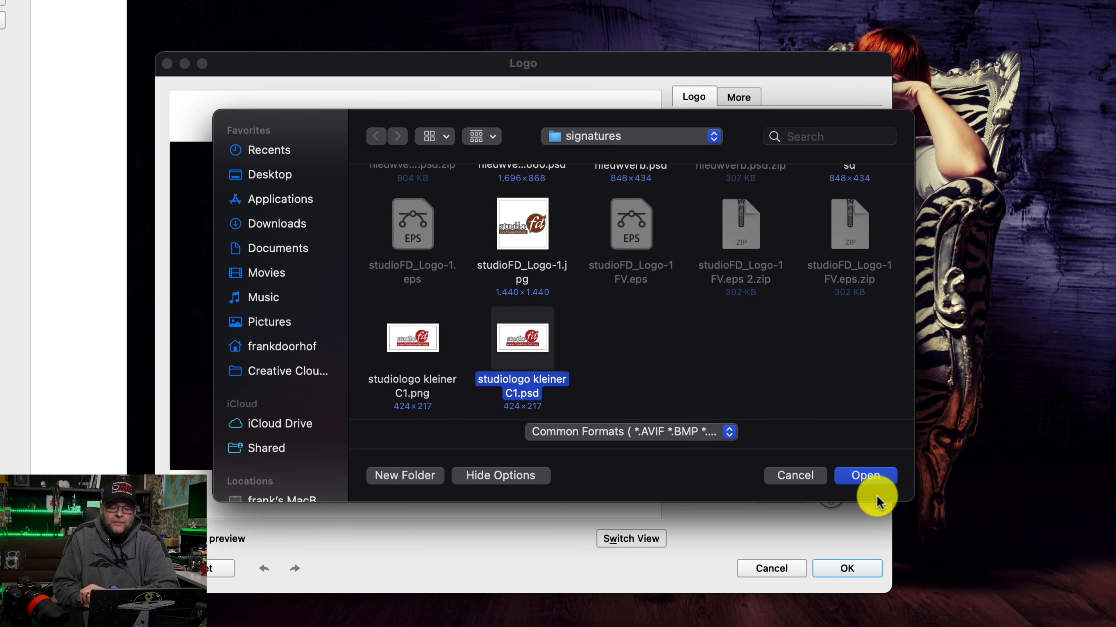
pyautogui.click(866, 475)
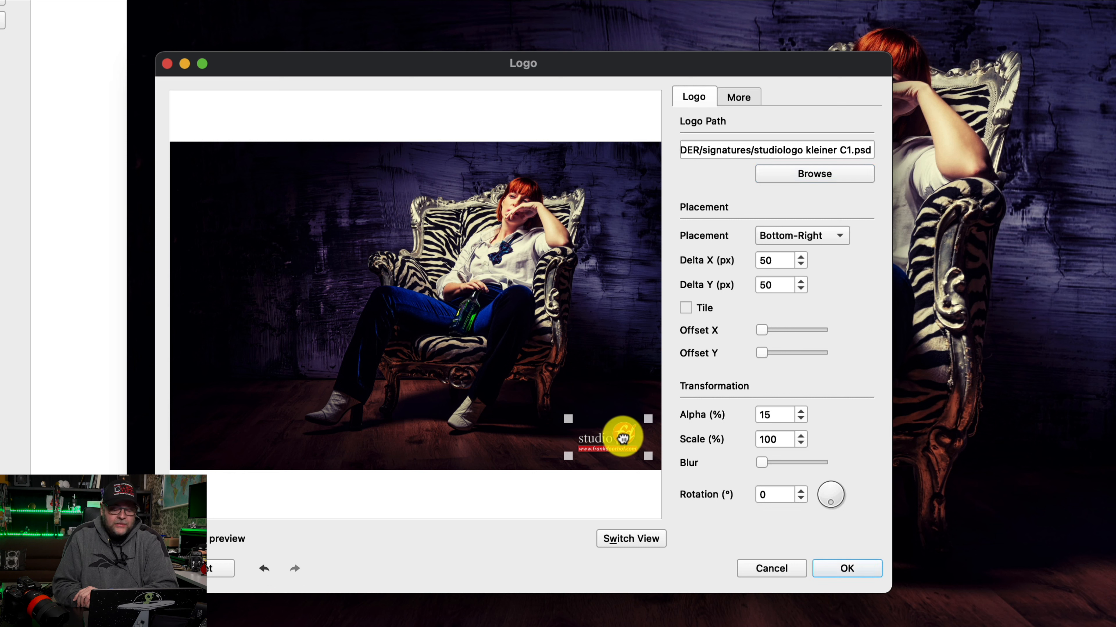
# Step: Drag the logo into the bottom-left corner and shrink it to about 79%
pyautogui.moveTo(606, 434); pyautogui.dragTo(292, 210)
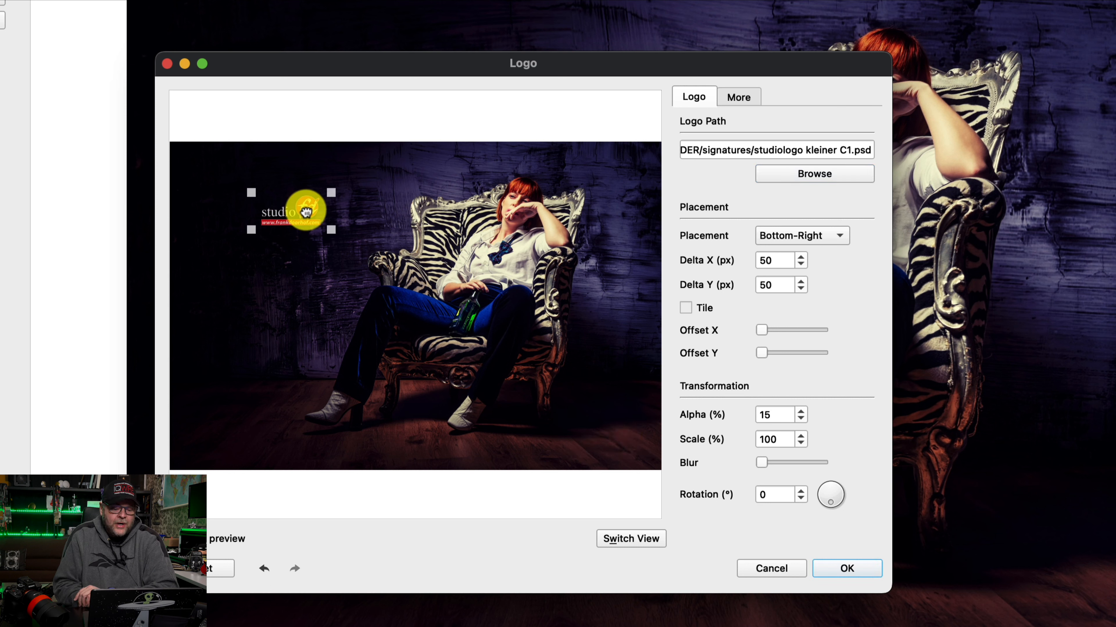
pyautogui.moveTo(291, 210); pyautogui.dragTo(221, 440)
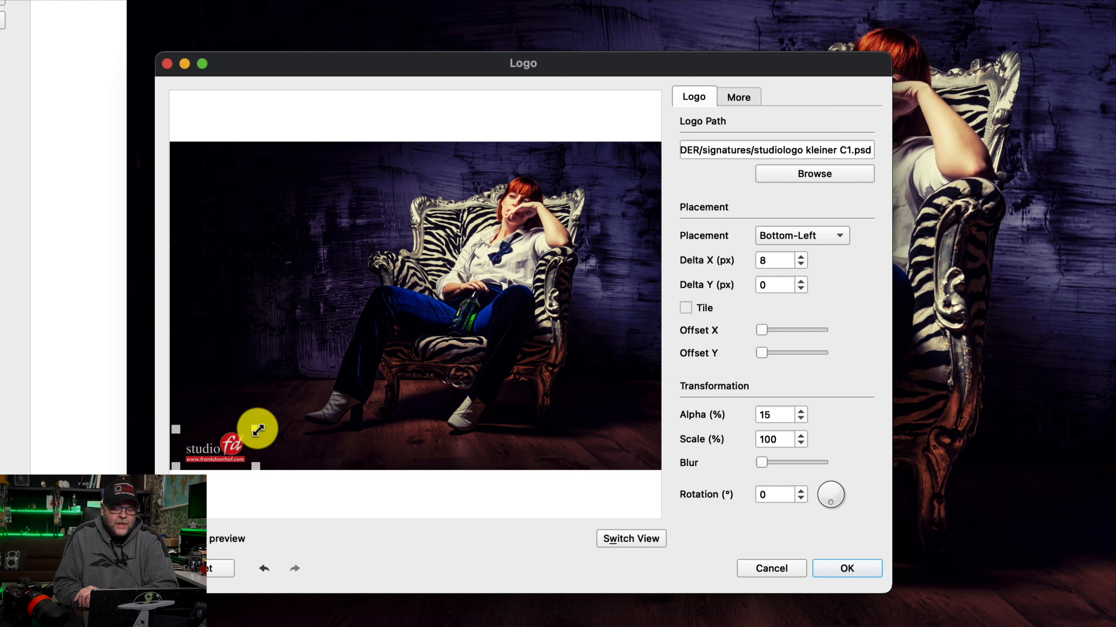
pyautogui.moveTo(258, 430); pyautogui.dragTo(217, 444)
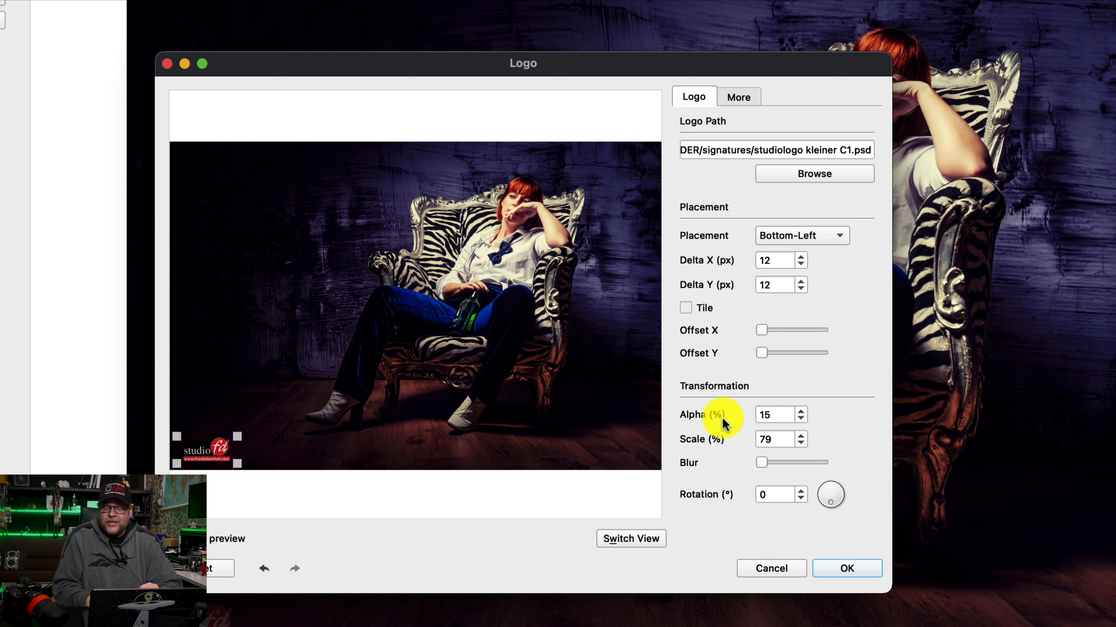
# Step: Set the logo's Alpha to 50 (after trying 75) and apply the Logo filter
pyautogui.click(777, 415)
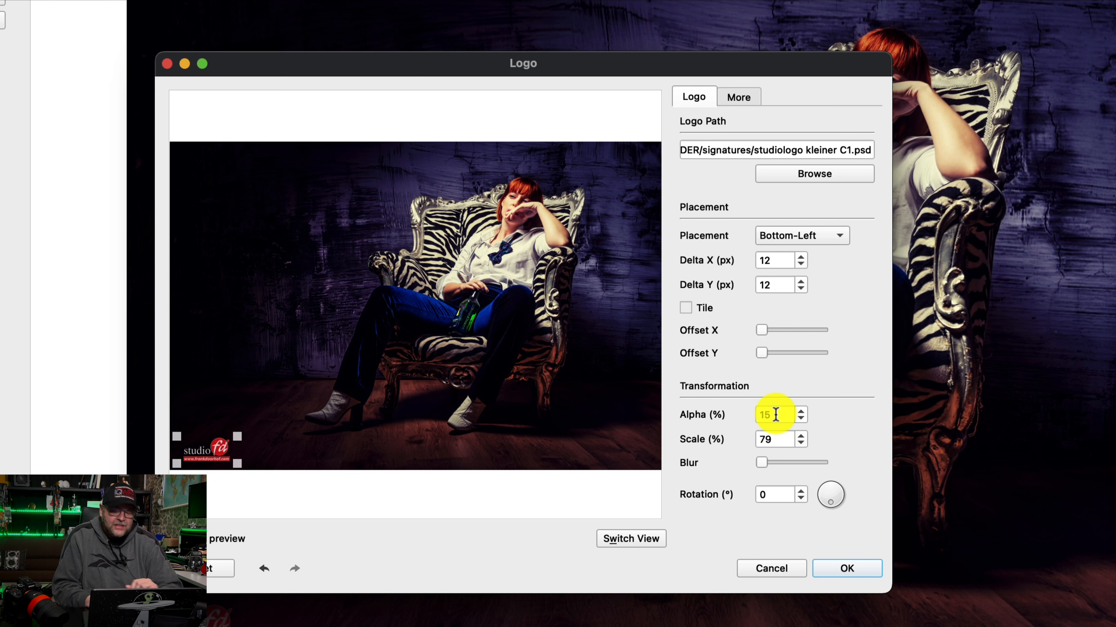
pyautogui.write('75')
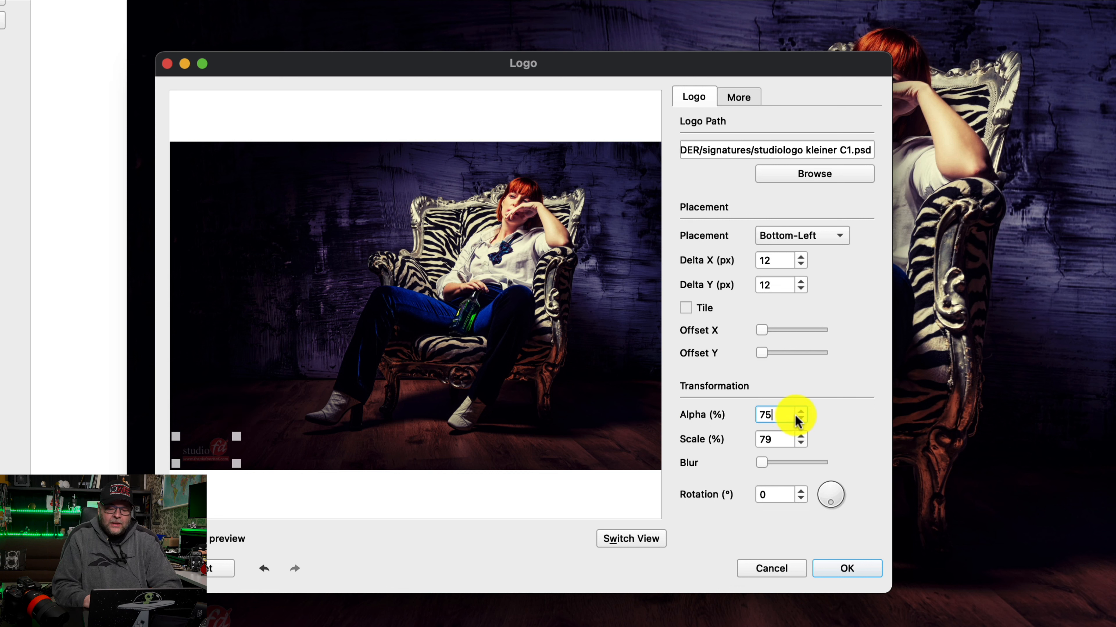
pyautogui.write('50')
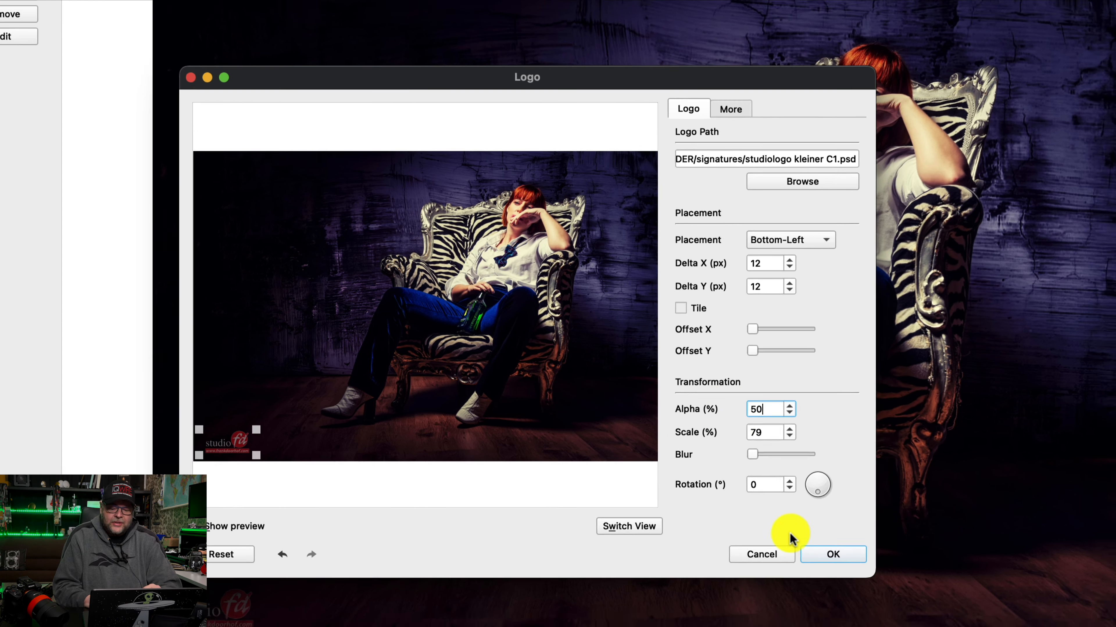
pyautogui.click(833, 554)
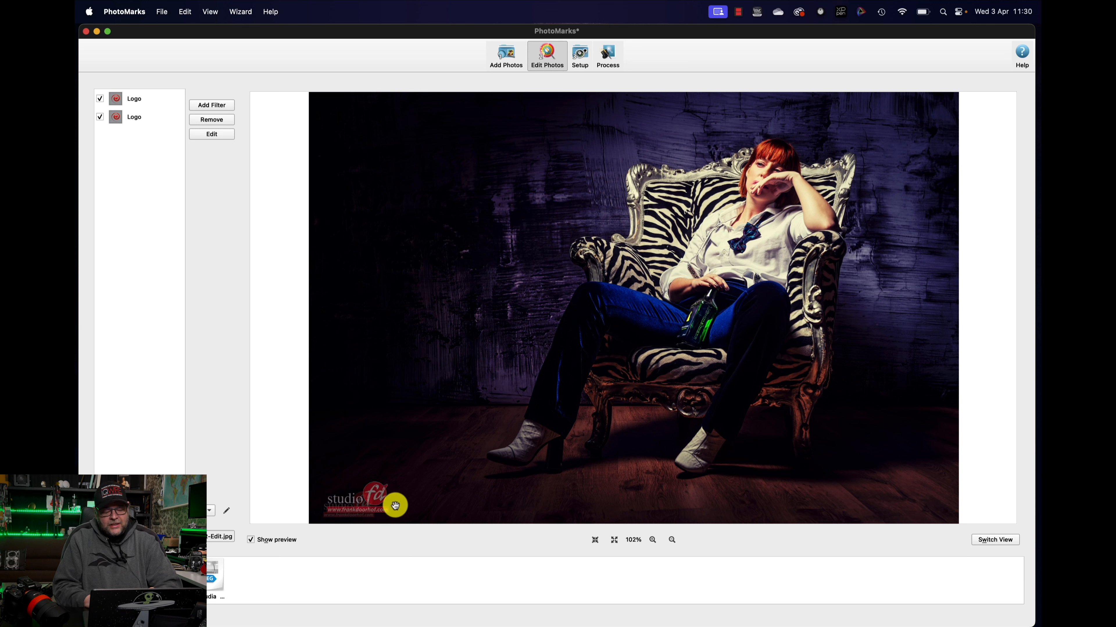
# Step: Preview the watermark on each of the four photos
pyautogui.click(137, 583)
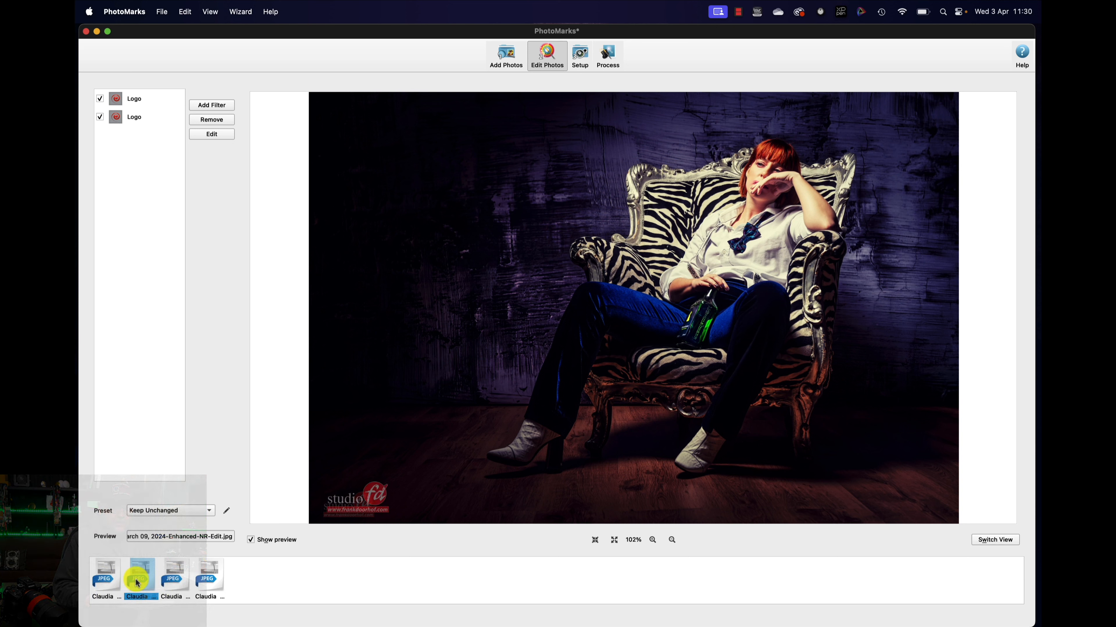
pyautogui.click(172, 579)
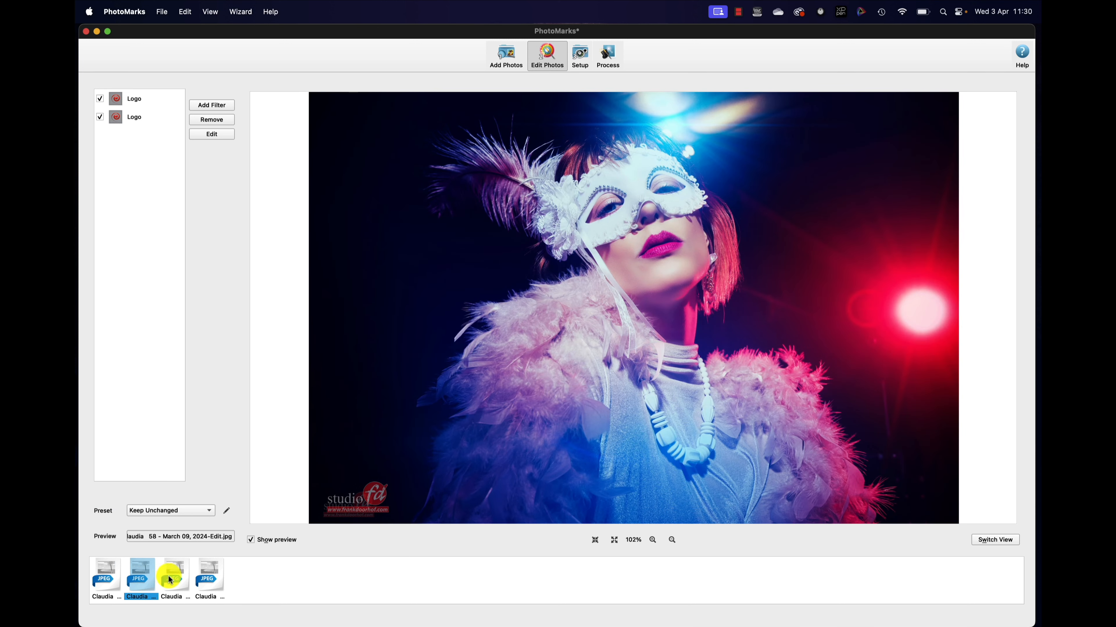
pyautogui.click(173, 577)
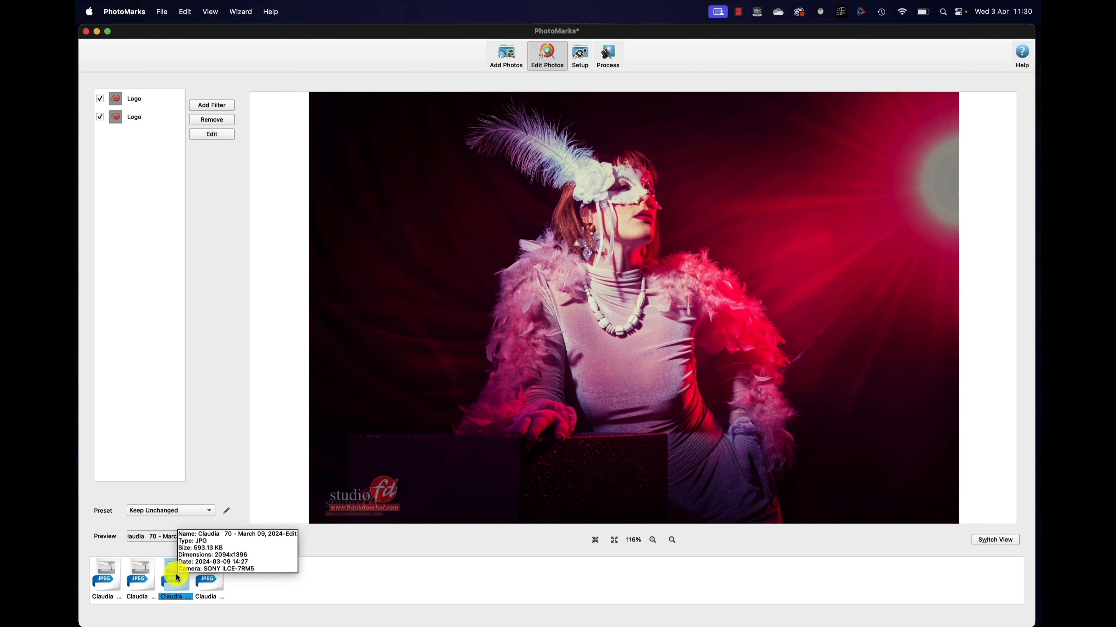
pyautogui.click(209, 580)
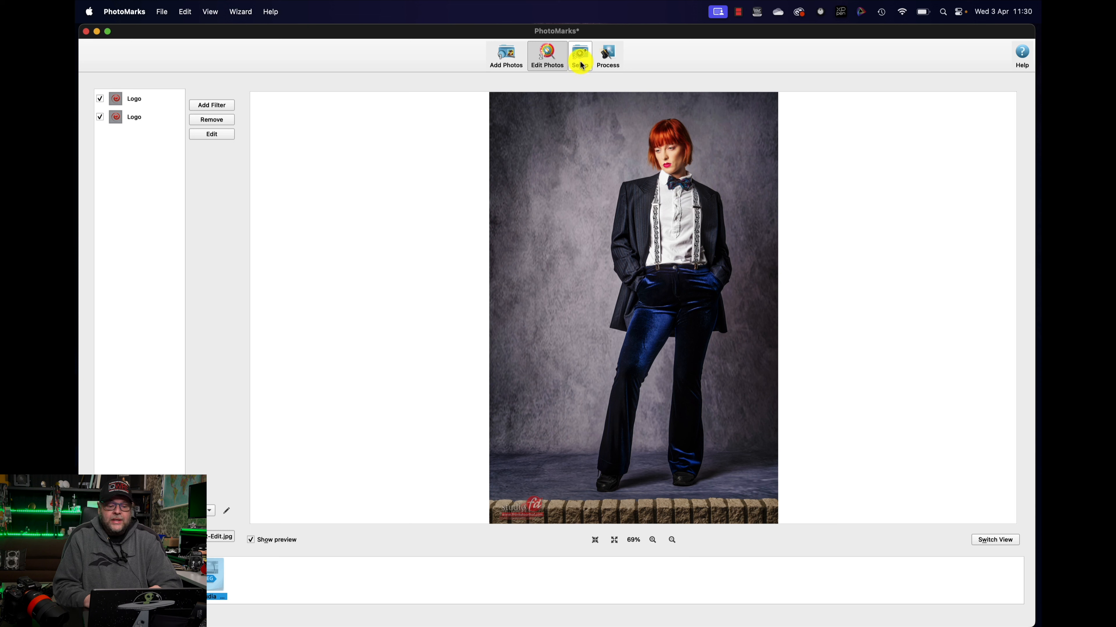
# Step: Disable the first duplicate Logo filter and move to the output Setup step
pyautogui.click(100, 99)
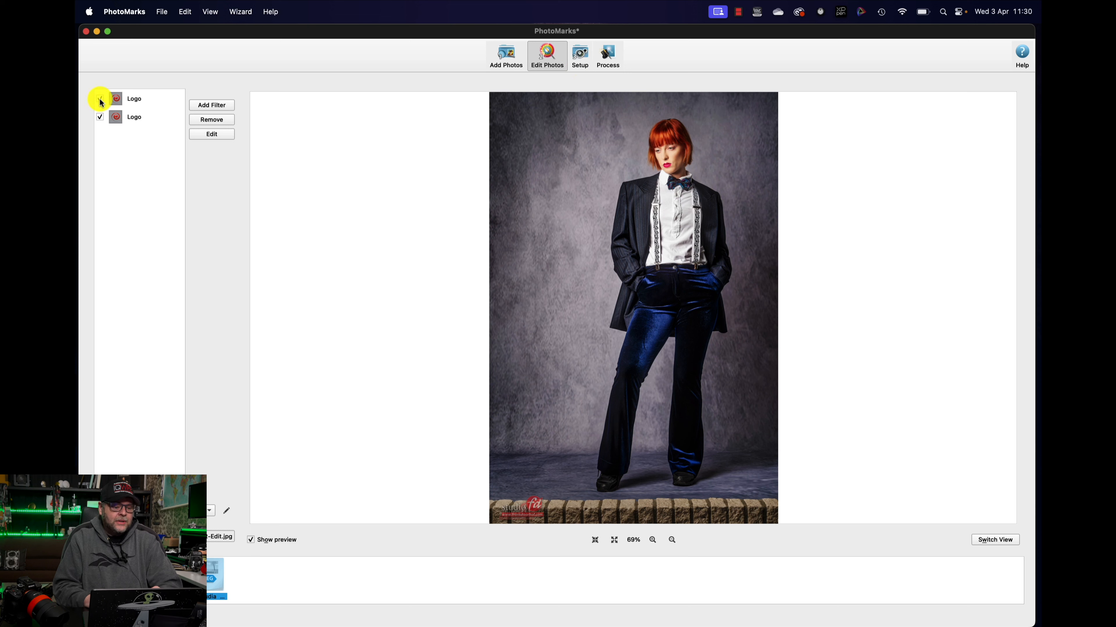
pyautogui.click(100, 99)
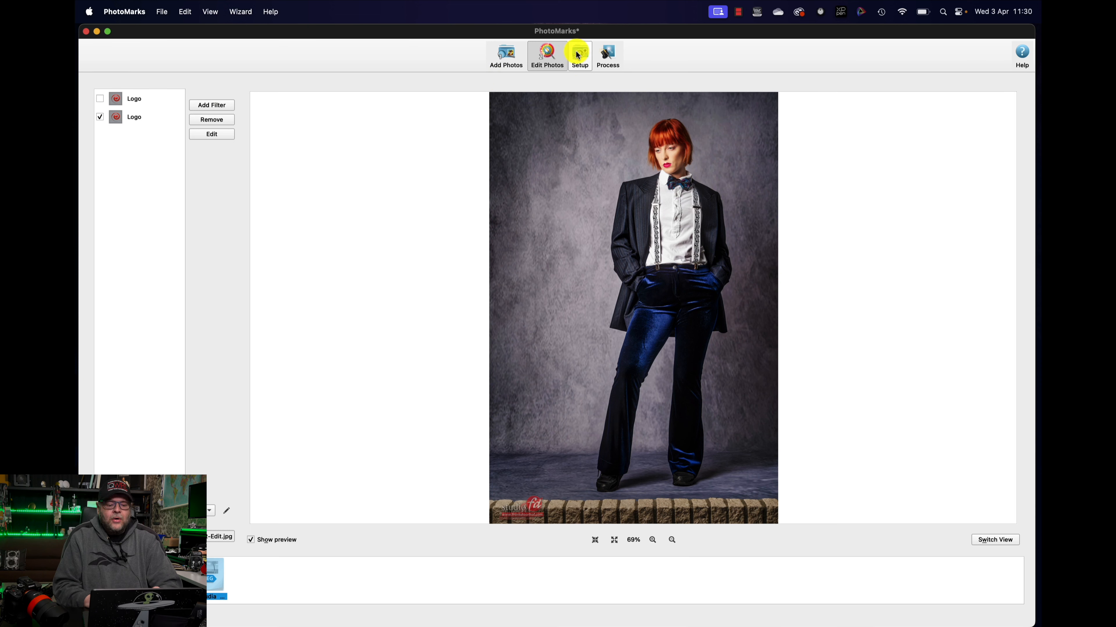
pyautogui.click(580, 53)
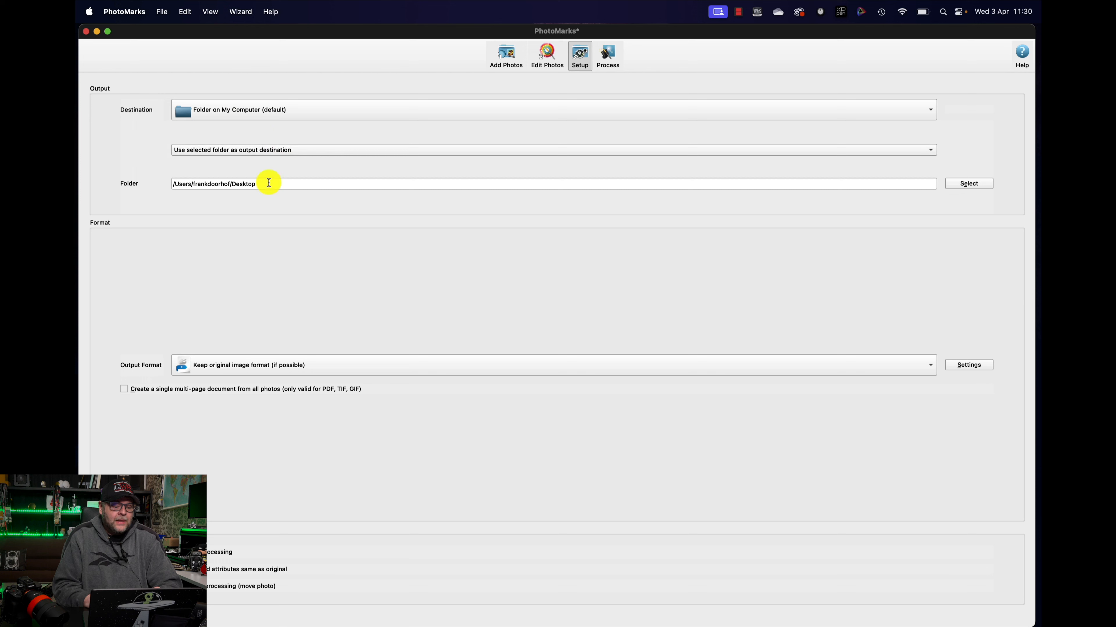
pyautogui.moveTo(303, 167)
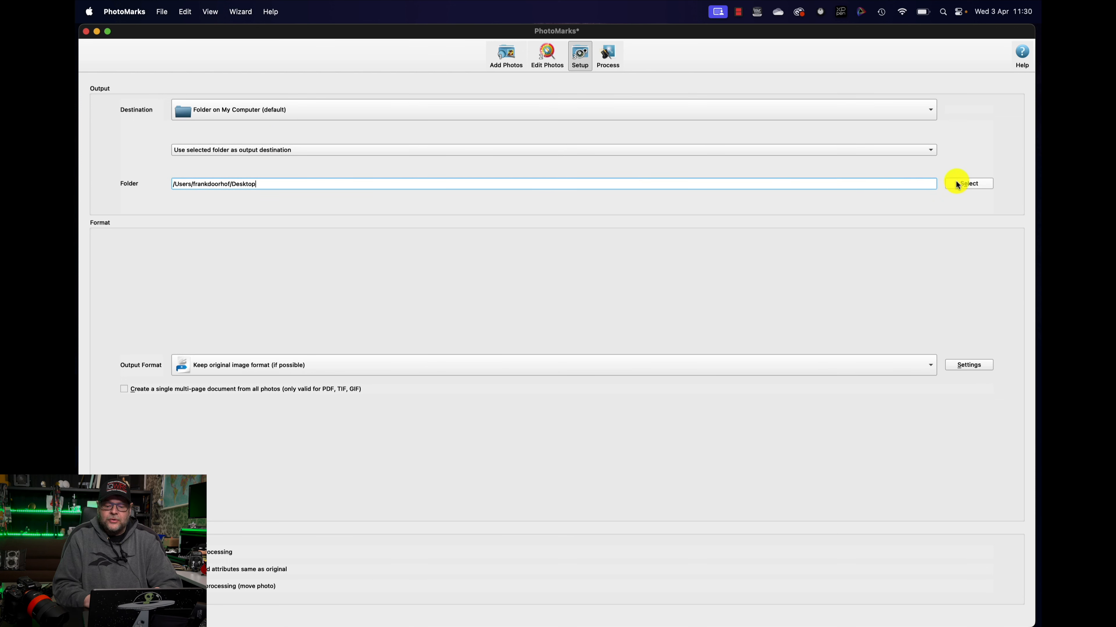
# Step: Create a new TEMP folder on the Desktop and set it as the output destination
pyautogui.click(968, 184)
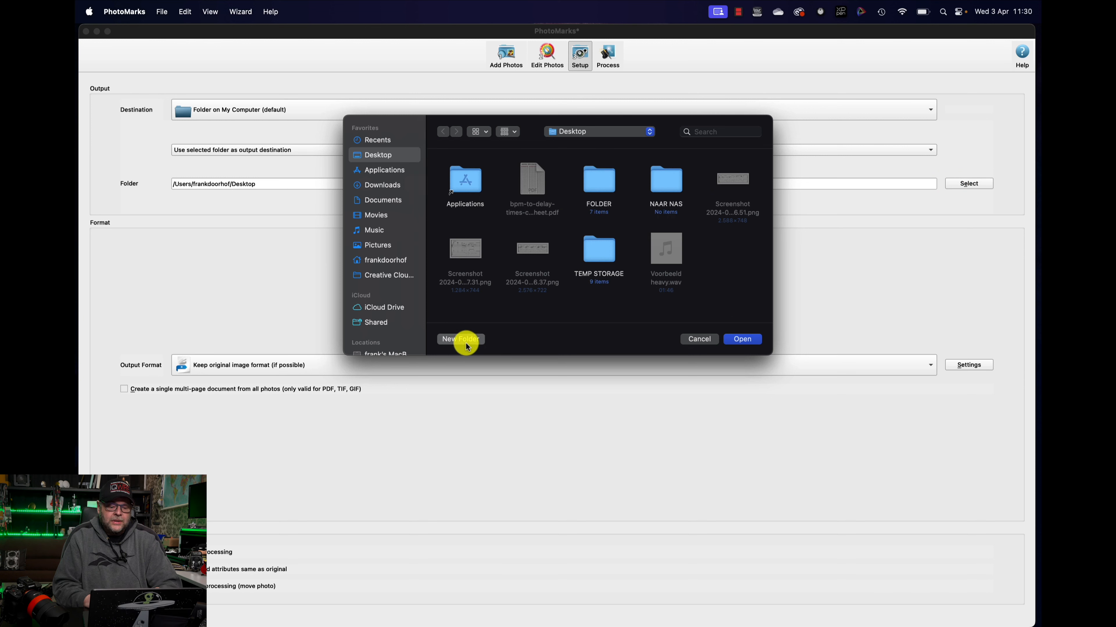
pyautogui.click(460, 339)
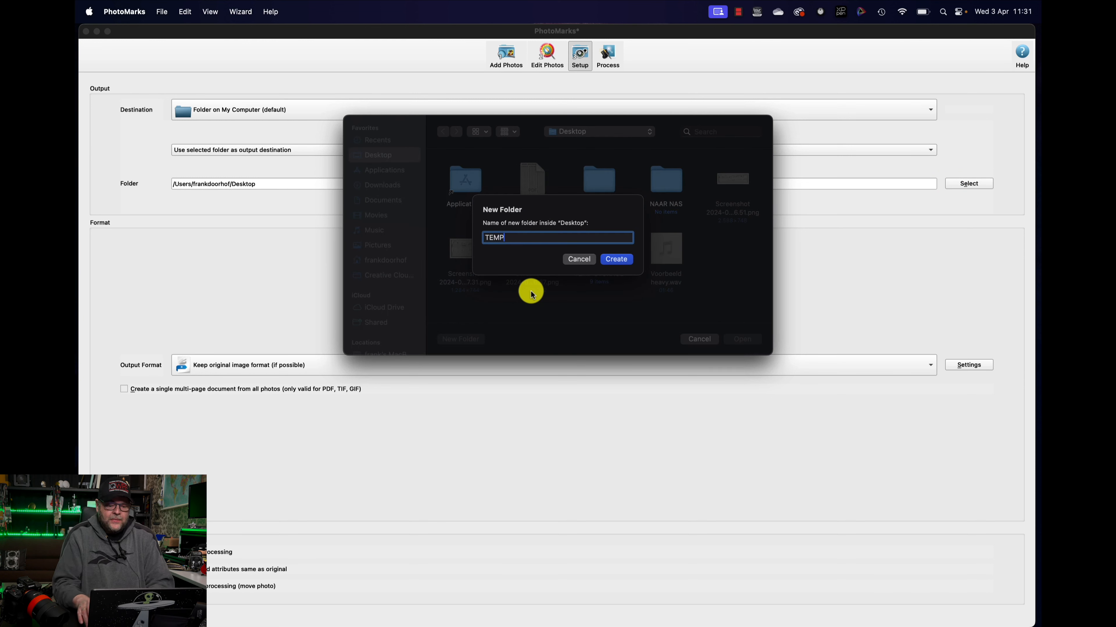
pyautogui.click(616, 260)
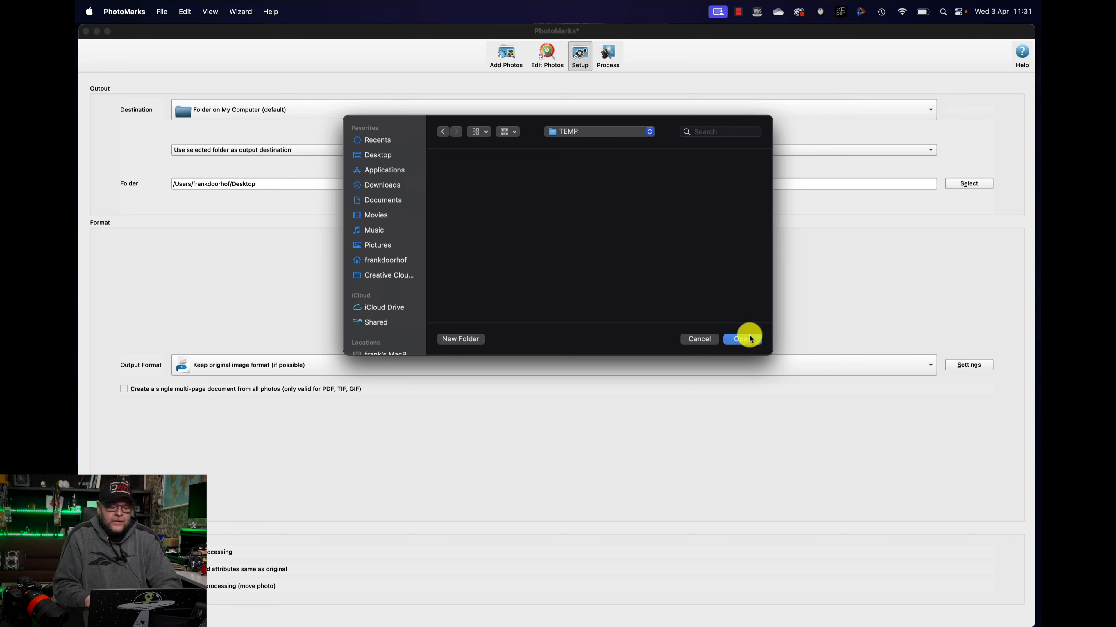
pyautogui.click(741, 339)
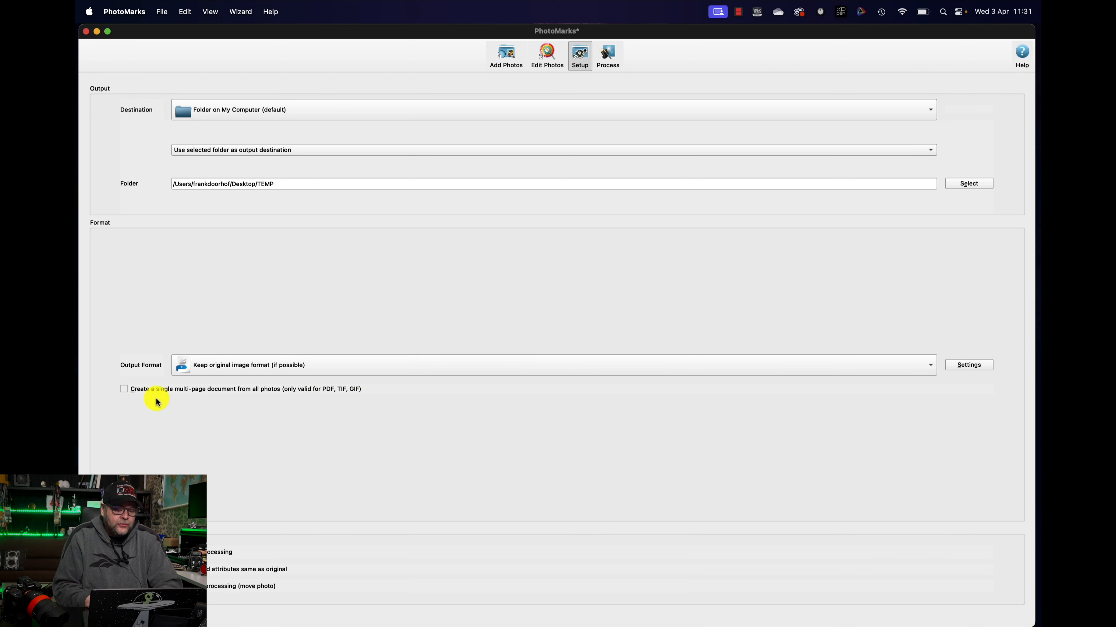
pyautogui.moveTo(214, 398)
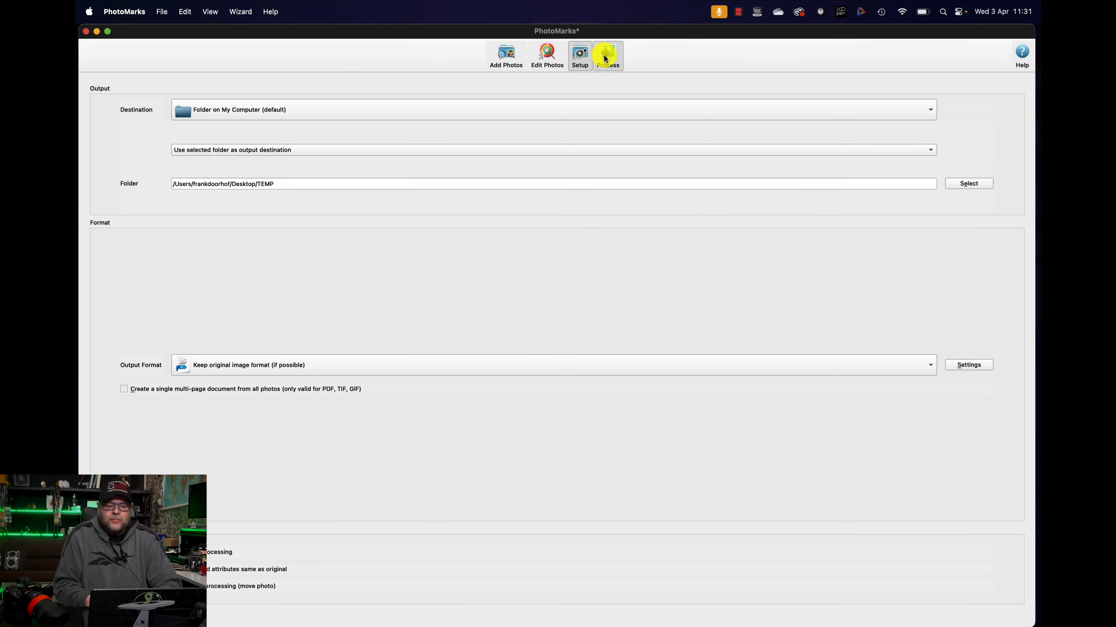
# Step: Process all four photos, exporting the watermarked copies to the TEMP folder
pyautogui.click(608, 54)
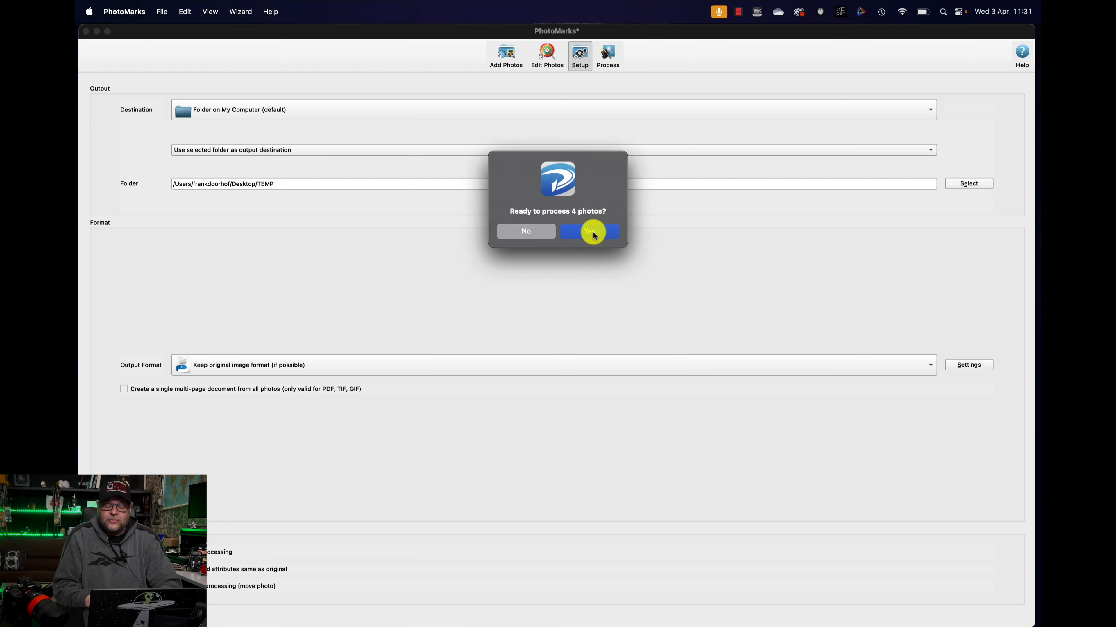
pyautogui.click(590, 231)
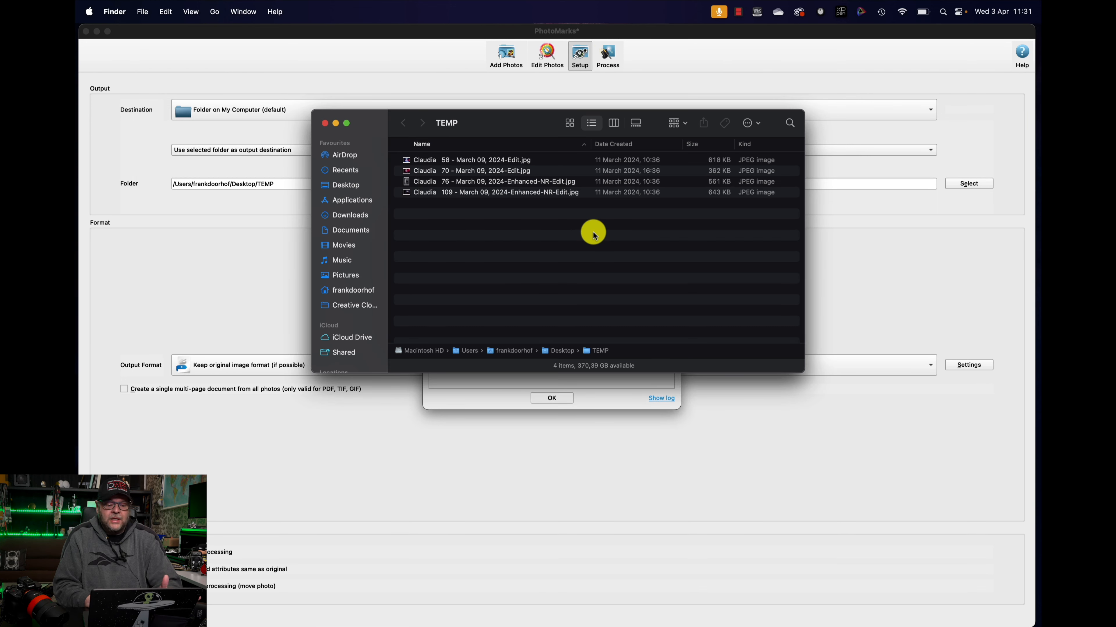
# Step: Review the exported photos as thumbnails in Finder and check the watermark on the standing portrait
pyautogui.click(569, 123)
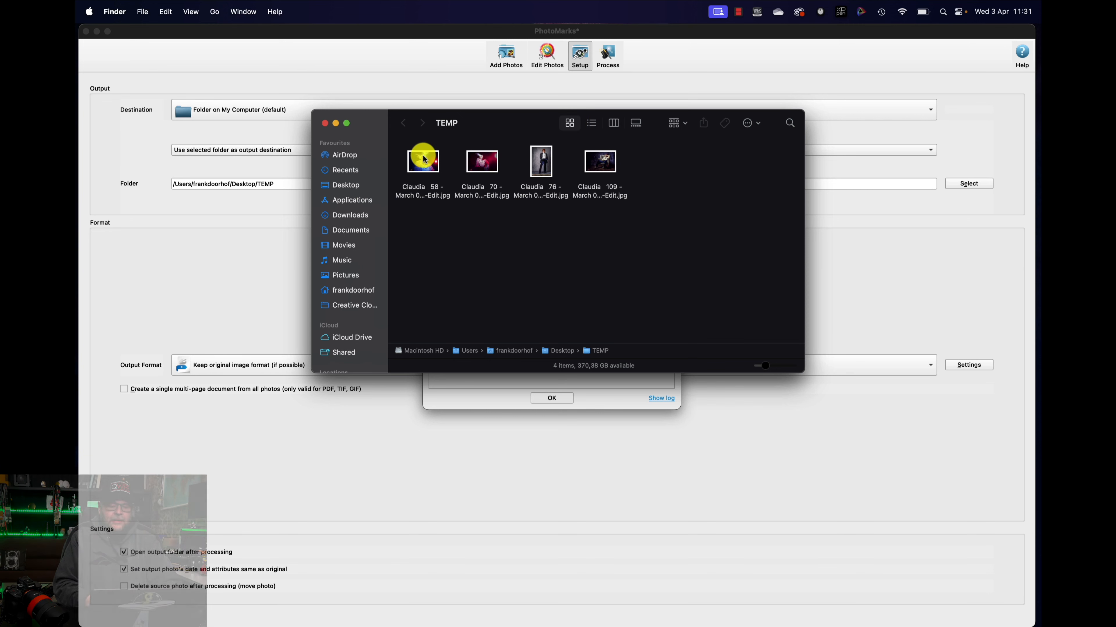
pyautogui.doubleClick(423, 161)
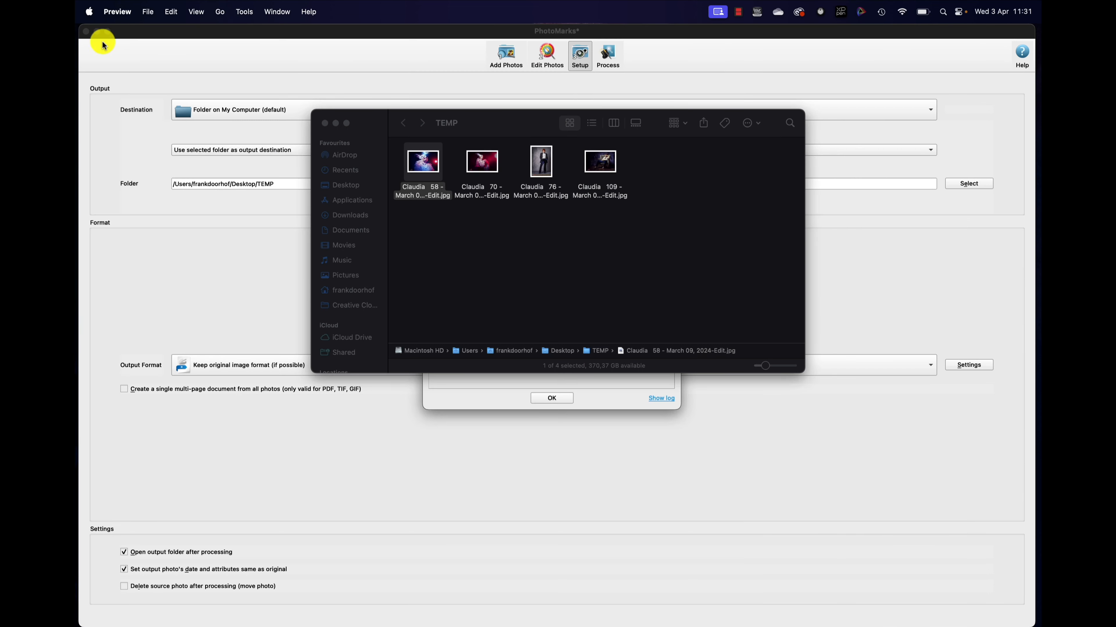
pyautogui.doubleClick(540, 162)
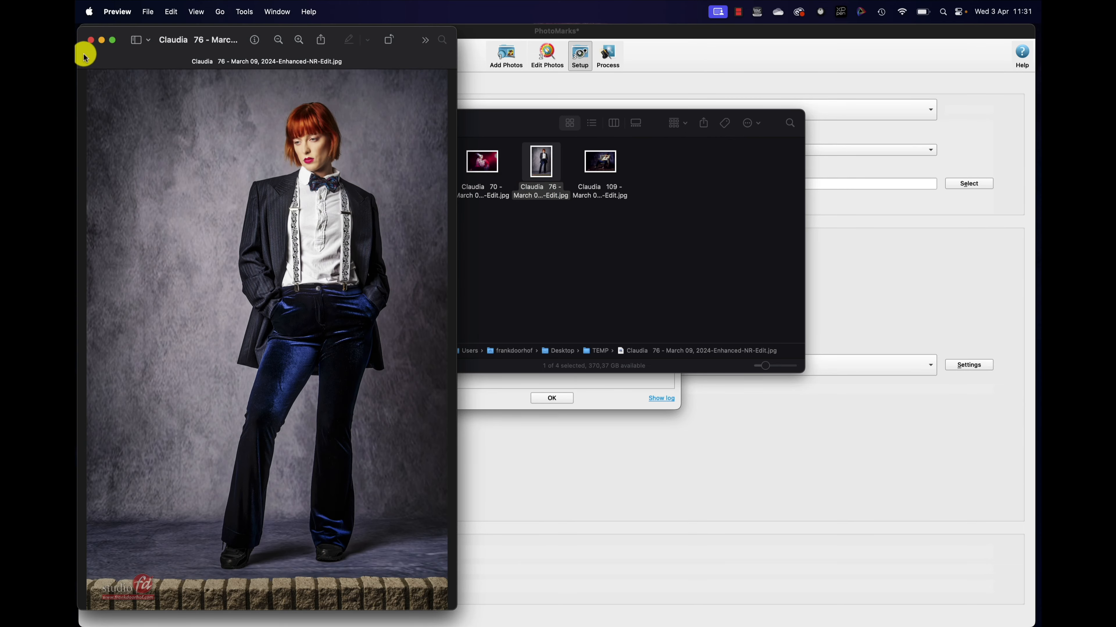
pyautogui.click(90, 39)
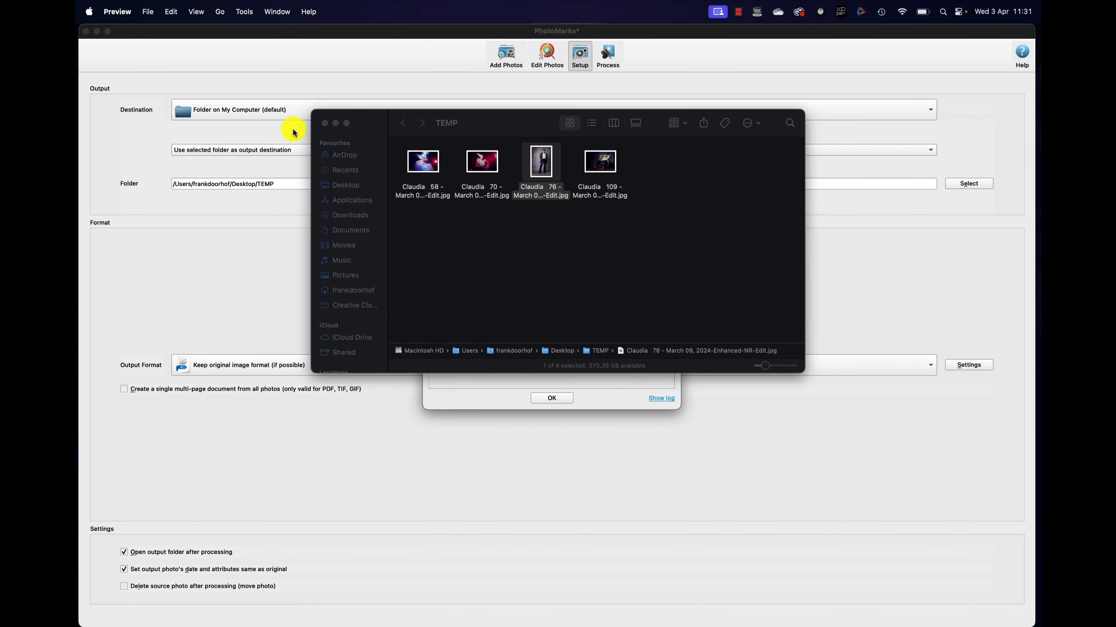